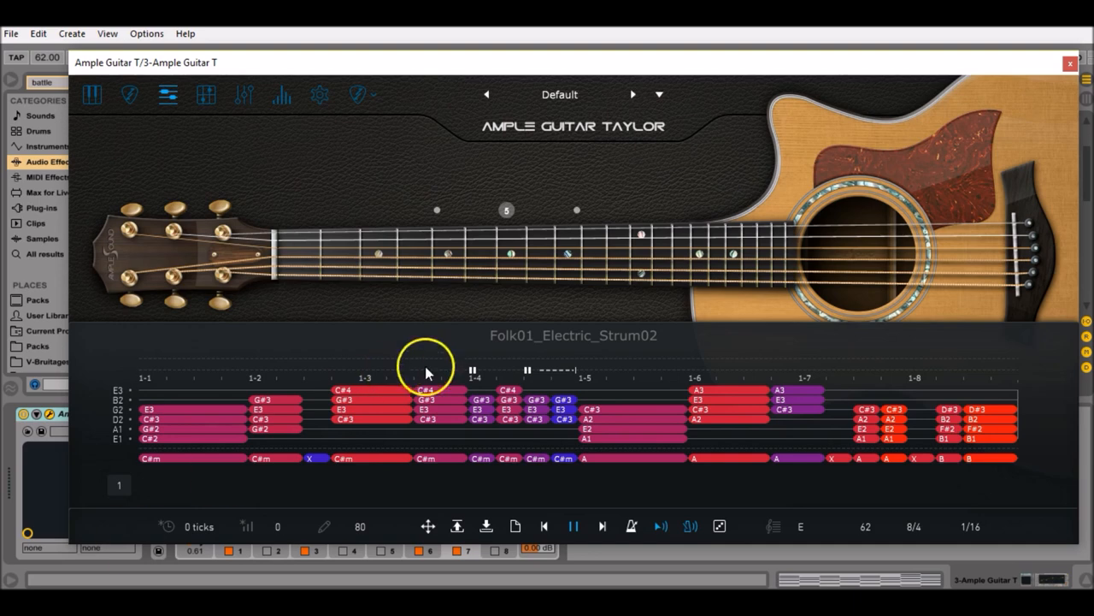
mouse_move(551, 277)
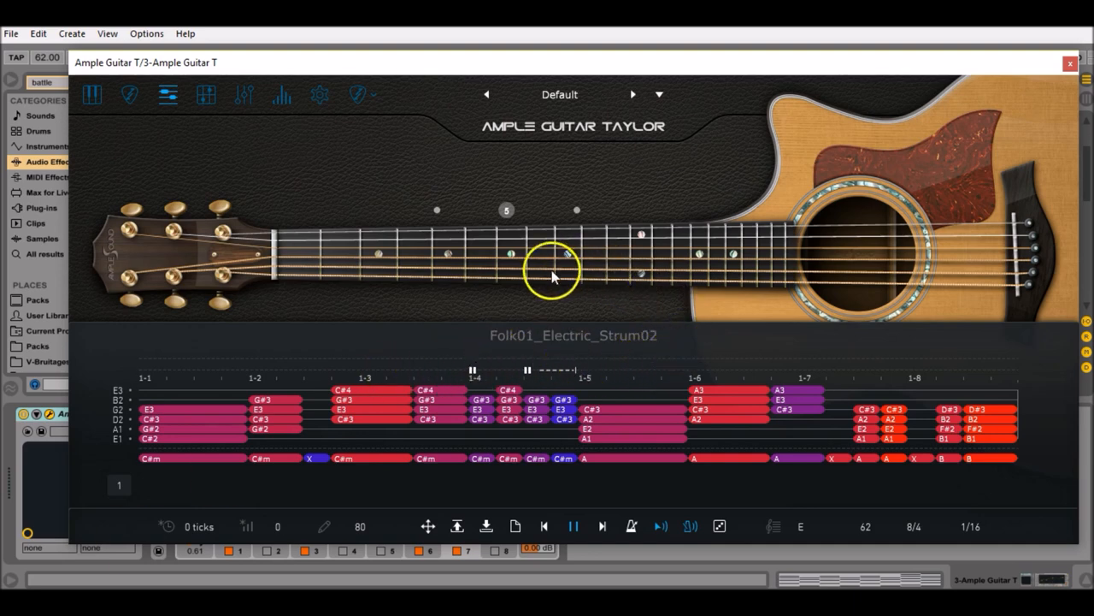
mouse_move(472, 359)
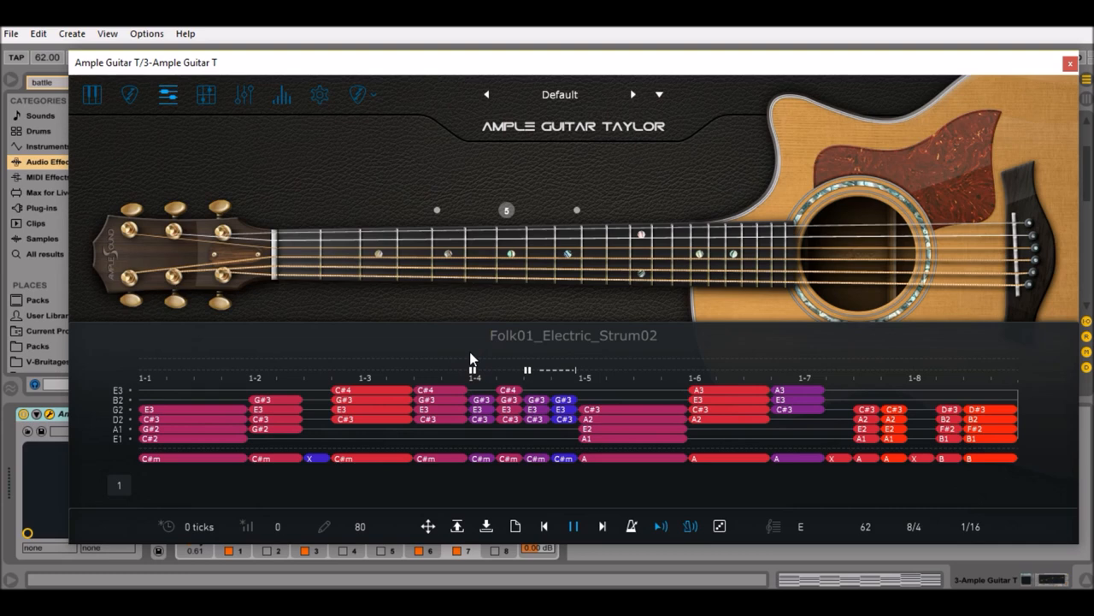
mouse_move(167, 94)
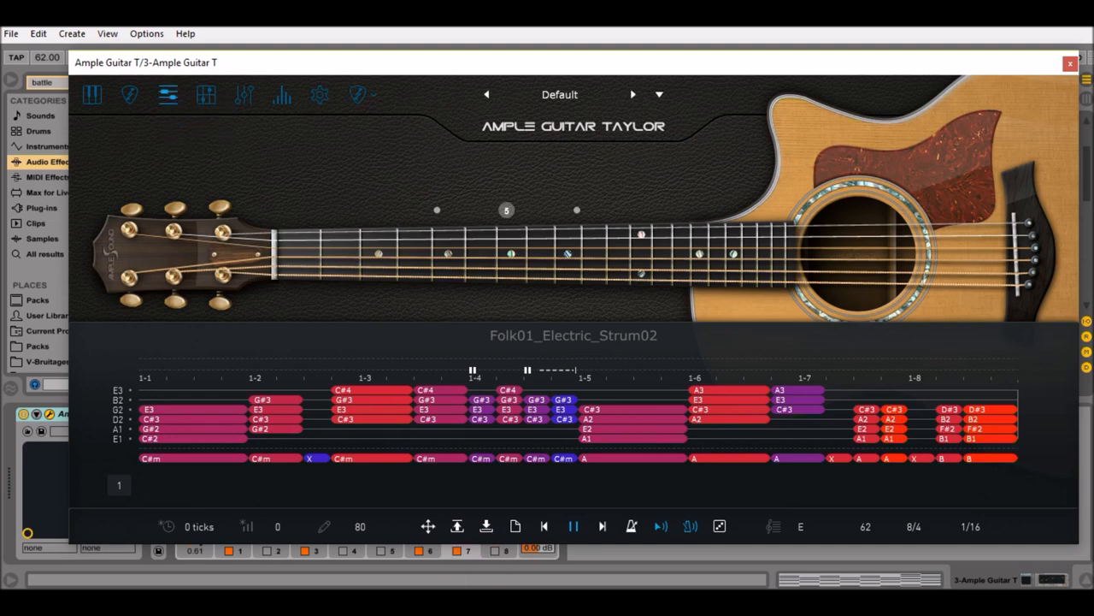
mouse_move(458, 527)
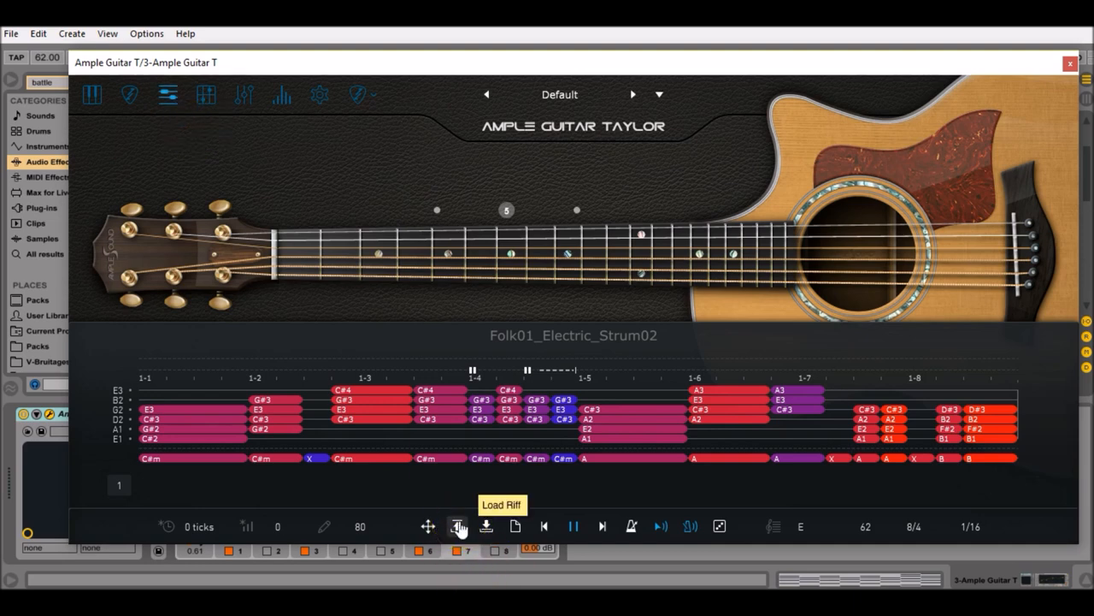
Browse the Riffer library down to the Kane folder's Folk01 electric strum riffs.
click(458, 526)
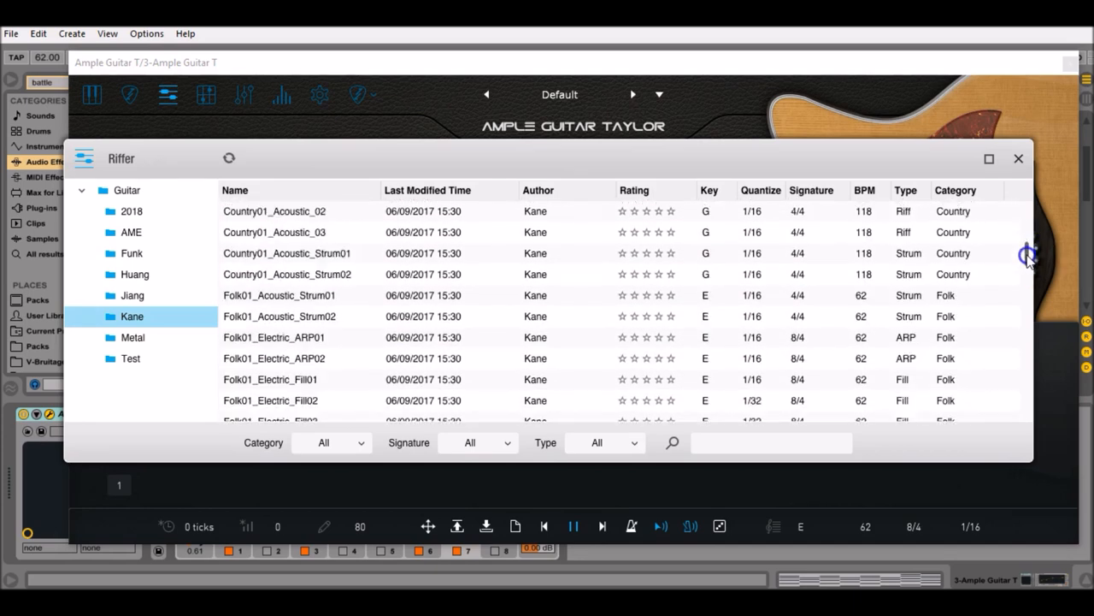
scroll(down, 3)
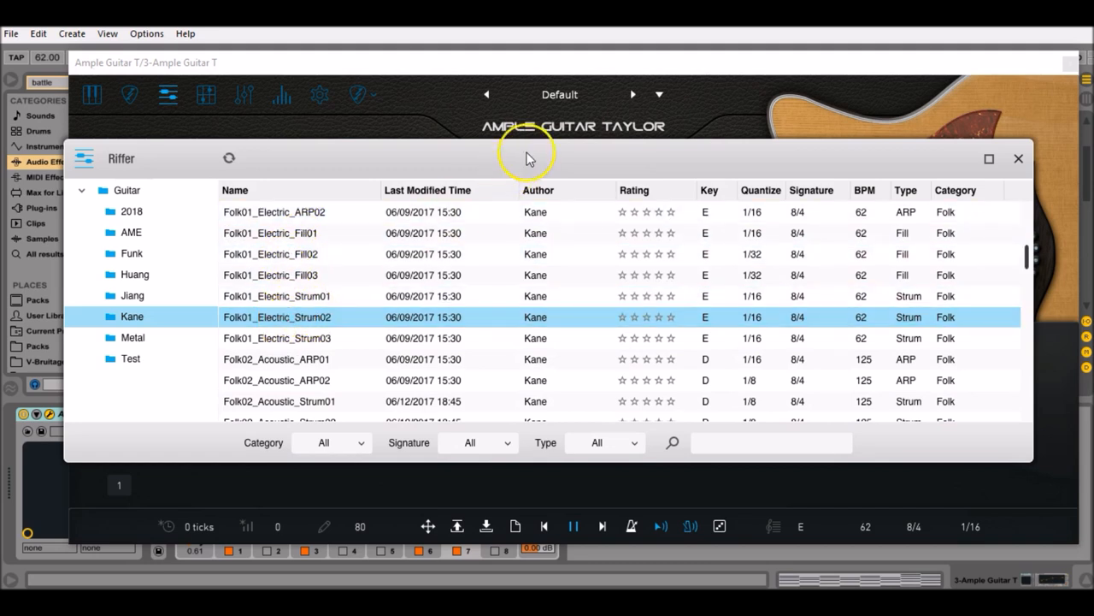
mouse_move(704, 128)
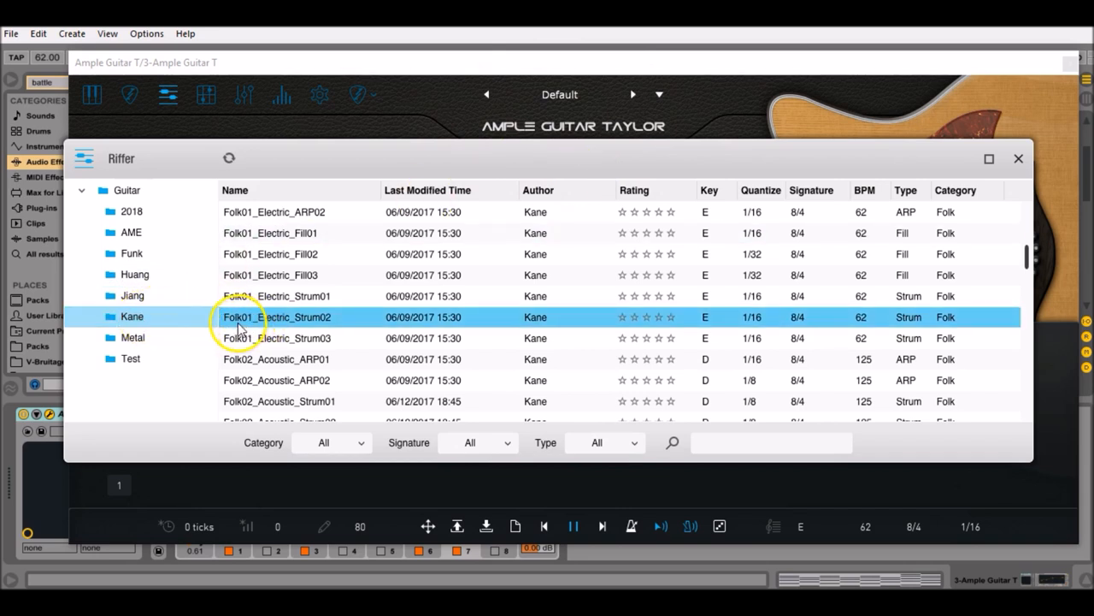
mouse_move(290, 332)
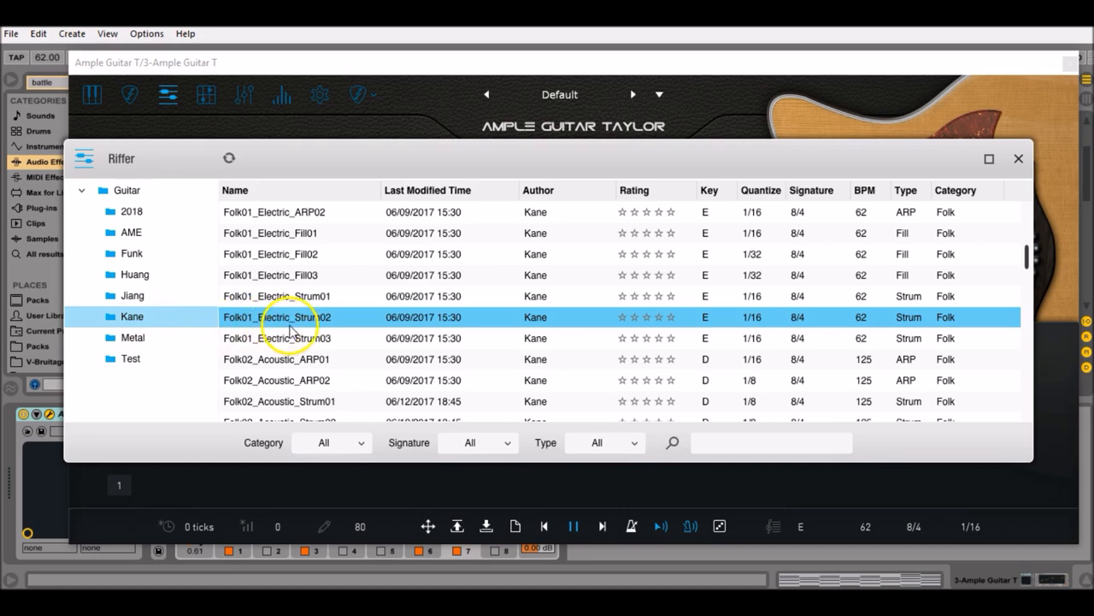
mouse_move(329, 329)
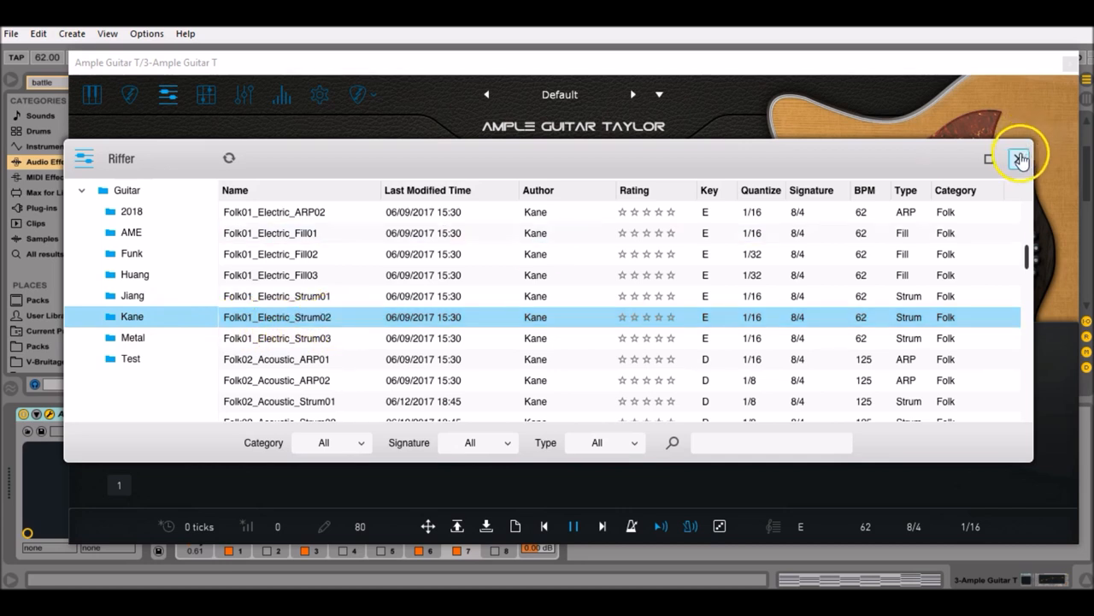
Dismiss the riff browser so the main sound settings page shows.
click(1019, 159)
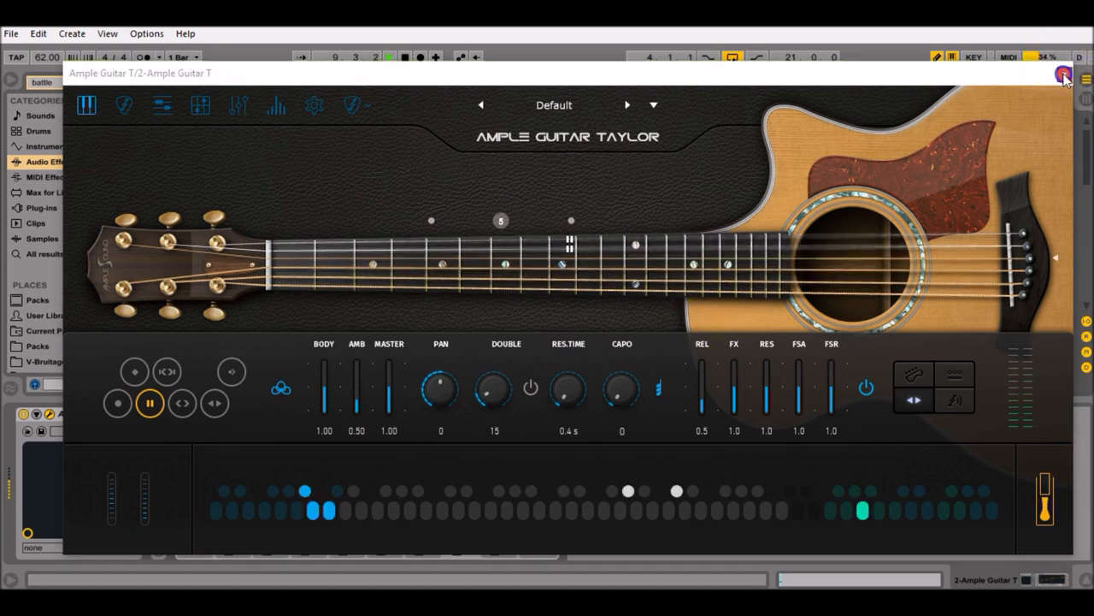
Switch from the second guitar's plugin window to the Ample Guitar T/3 riff editor.
click(1064, 74)
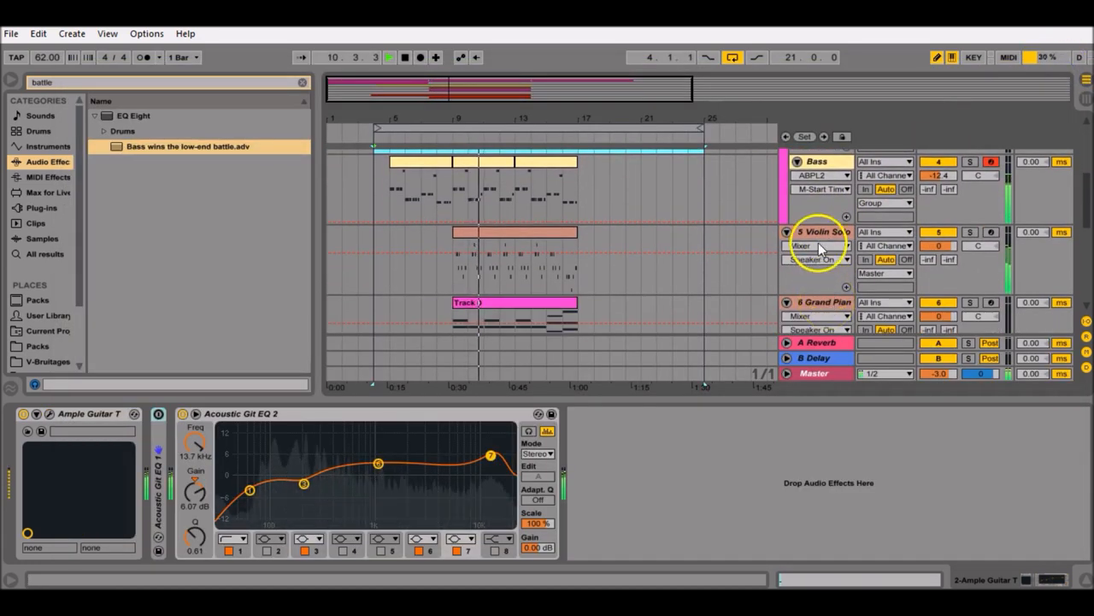
click(820, 233)
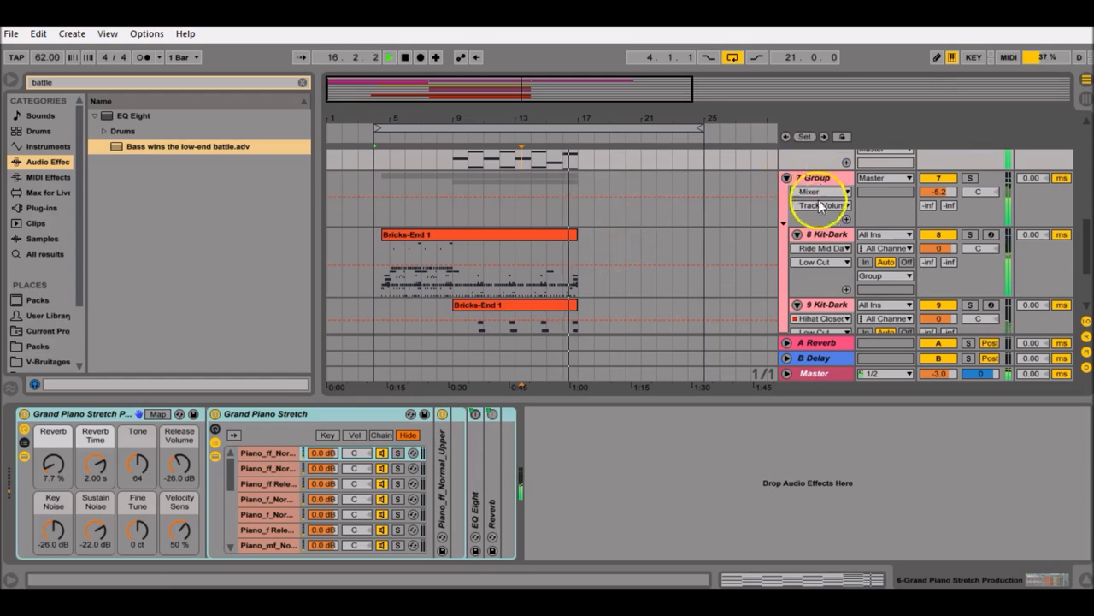
click(828, 232)
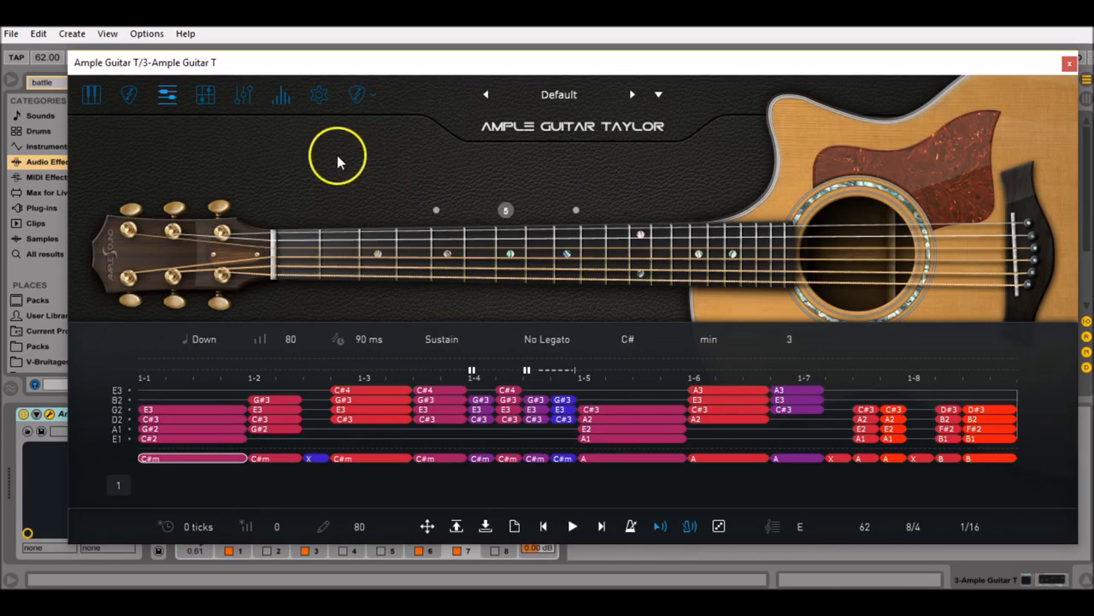
click(355, 94)
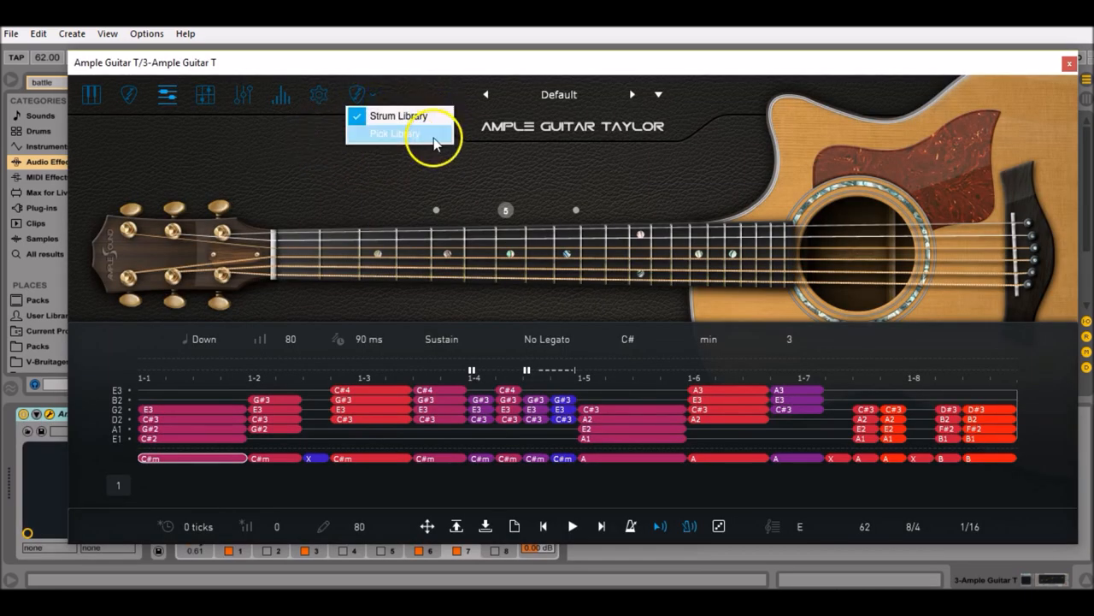
mouse_move(390, 117)
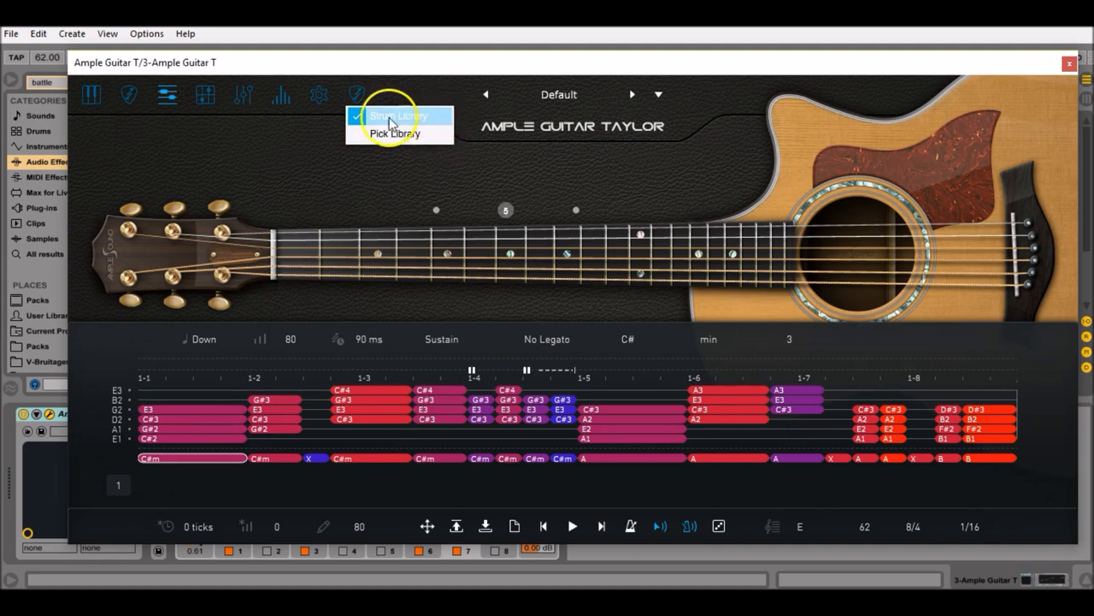
click(397, 117)
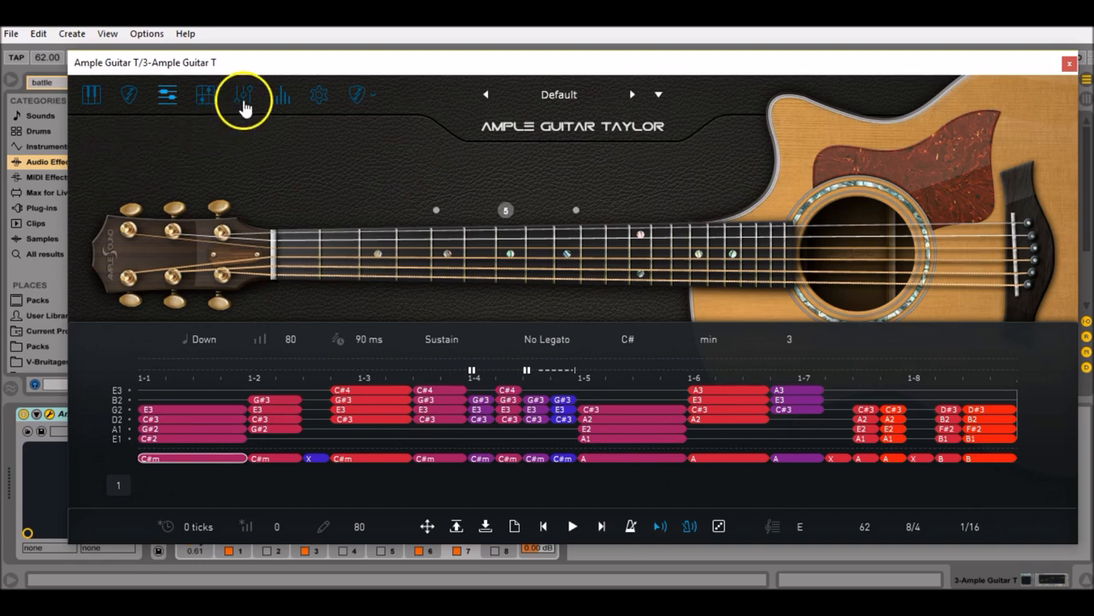
Show the FX page and choose the Room reverb type.
click(243, 94)
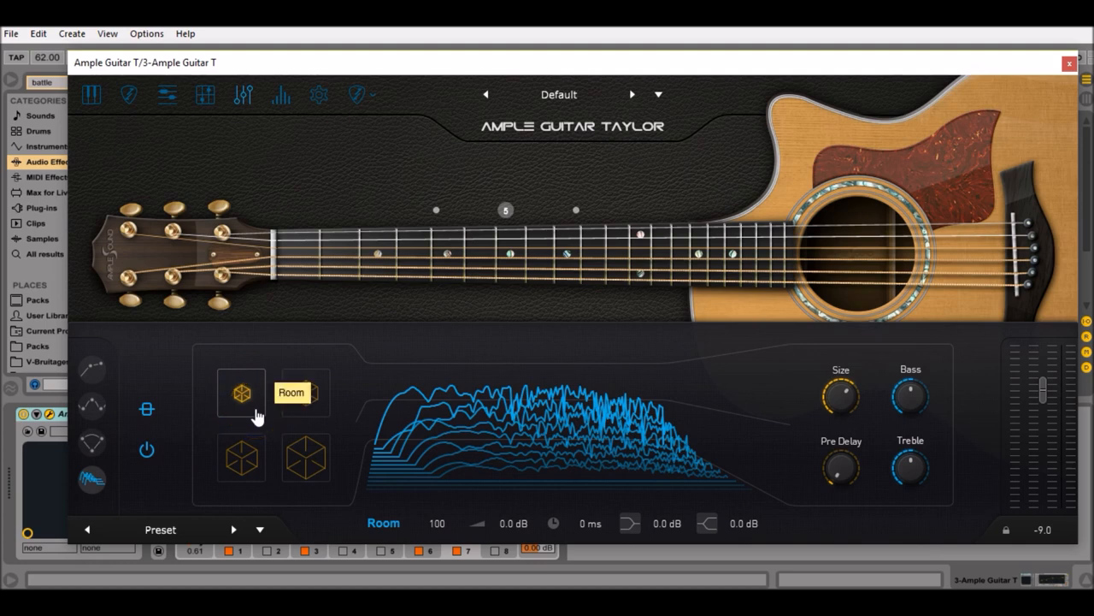
click(241, 455)
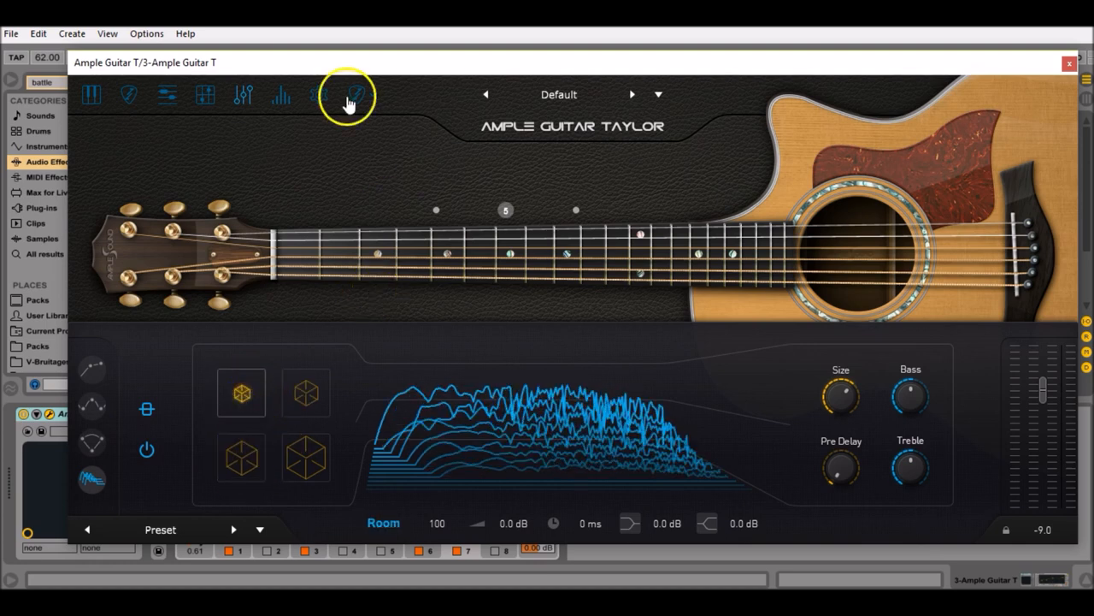
Set the global envelope Start point to 0 ms in the settings dialog and close it.
click(318, 96)
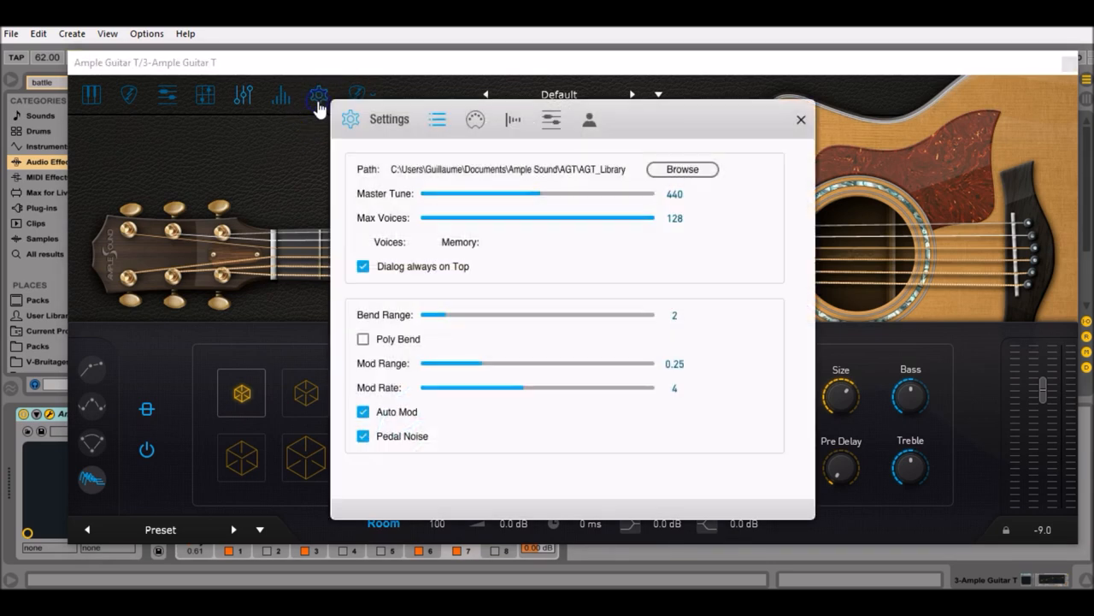
mouse_move(513, 120)
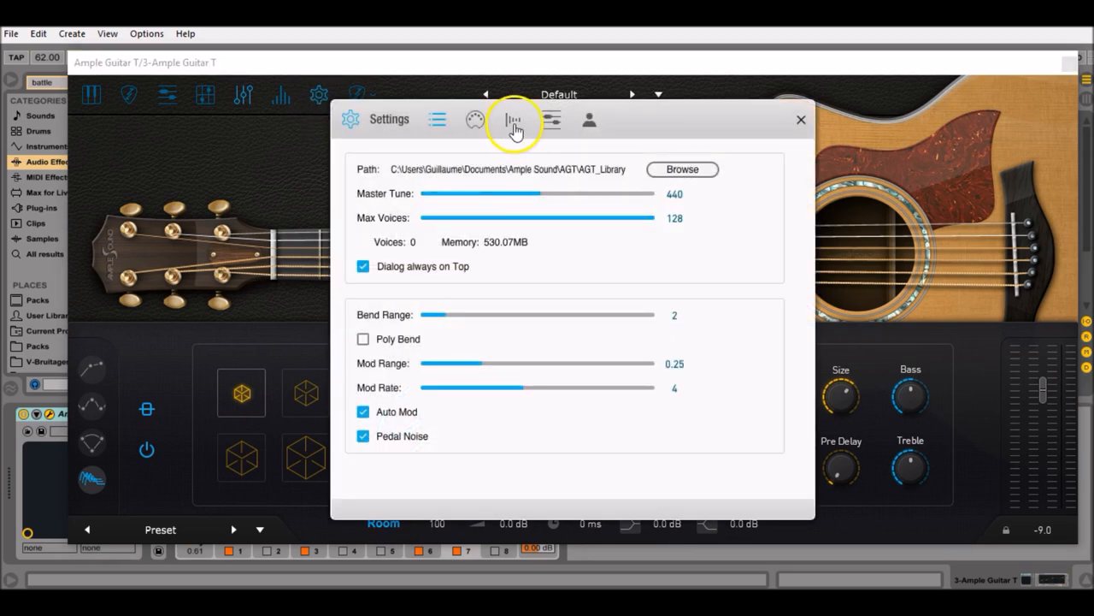
click(513, 120)
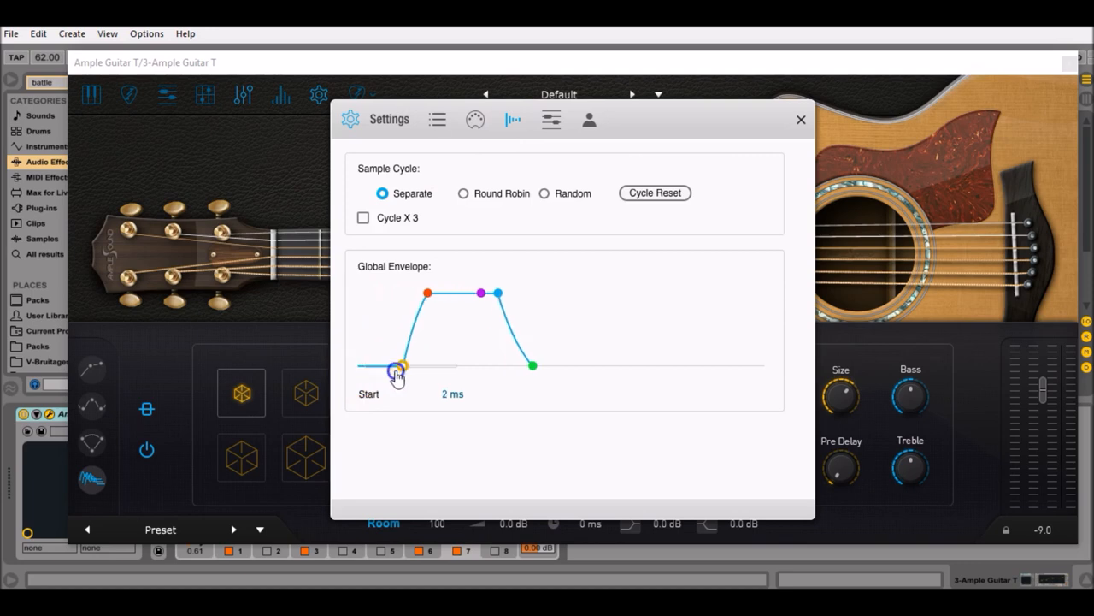
drag(397, 367, 376, 366)
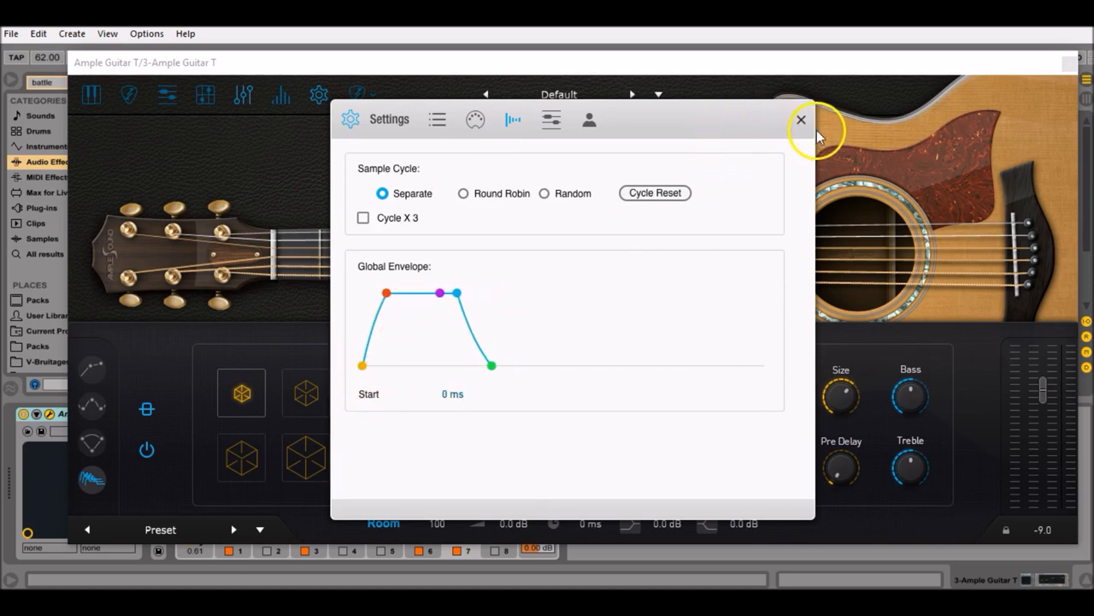
click(801, 120)
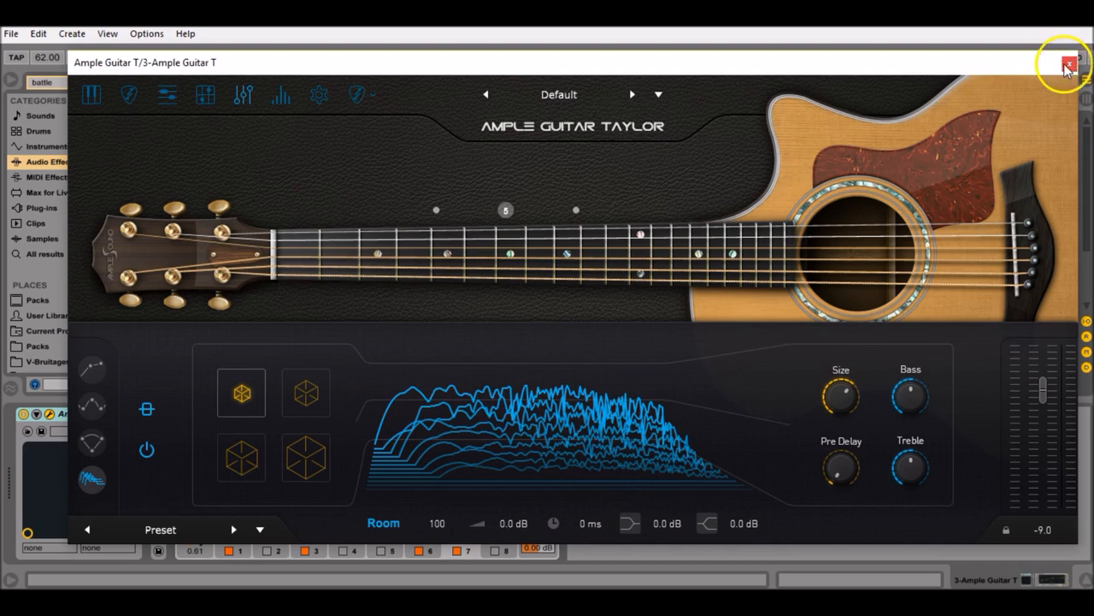
Show the Folk01_Electric_Strum riff pattern editor again.
click(1063, 65)
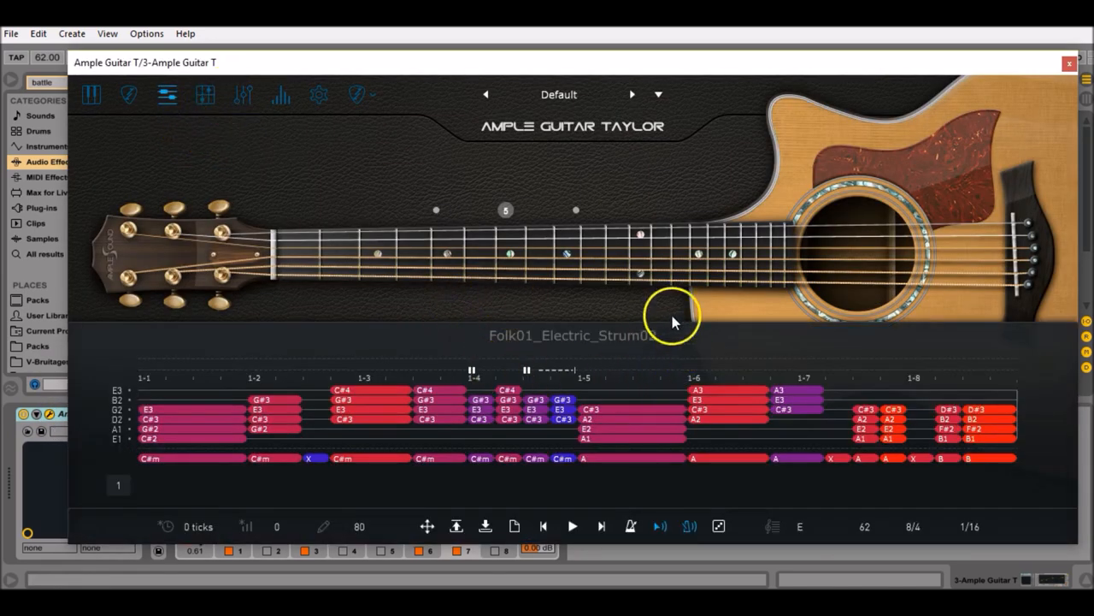
mouse_move(482, 333)
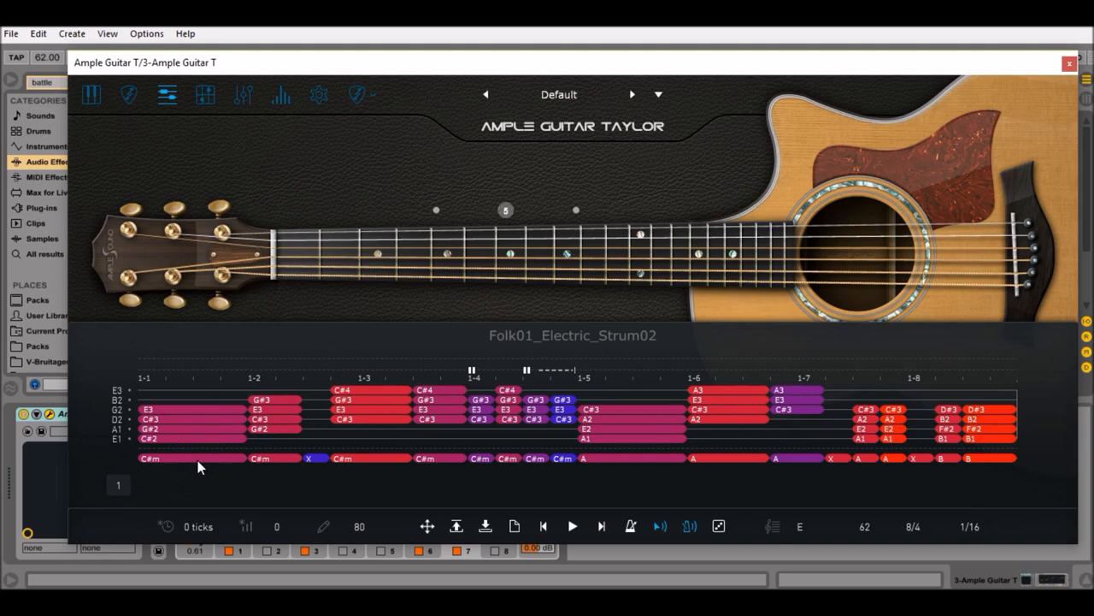
mouse_move(199, 465)
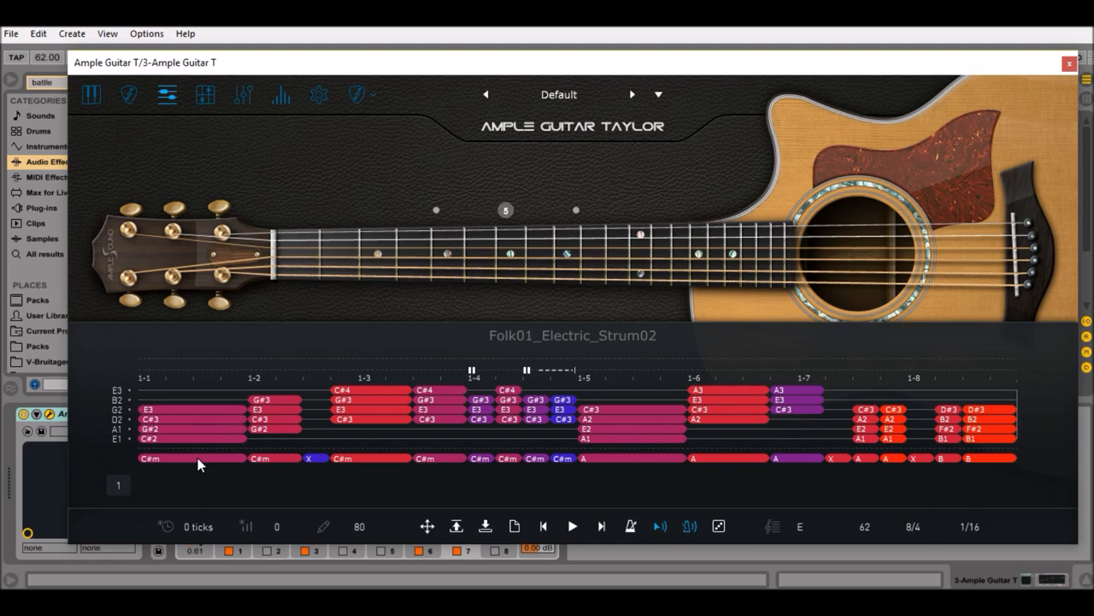
Inspect the A and B major chord blocks, then reposition the plugin window beside the arrangement.
click(189, 458)
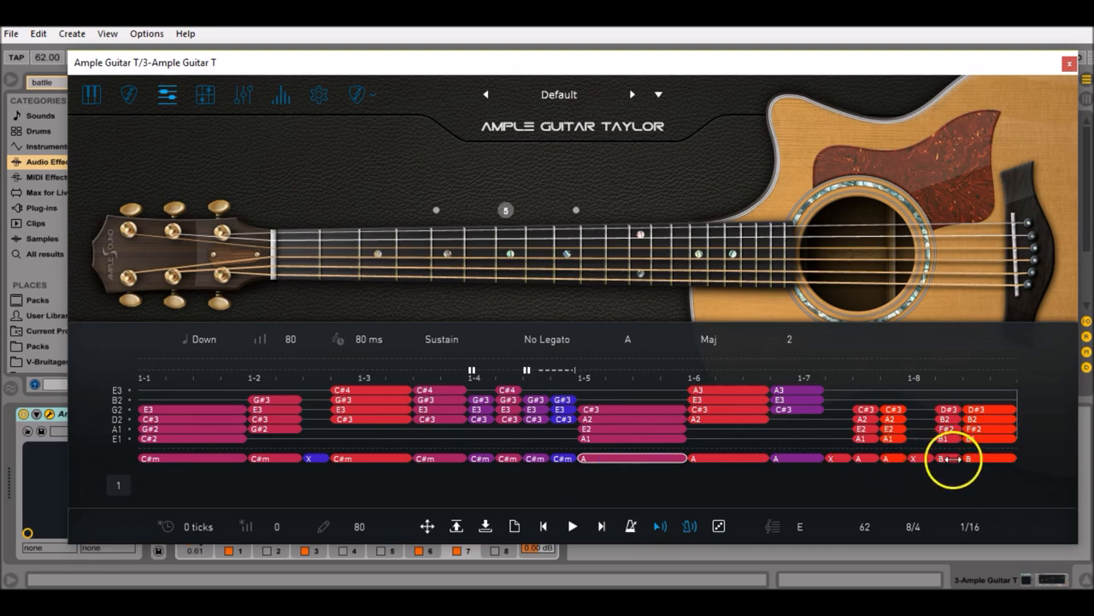
click(944, 458)
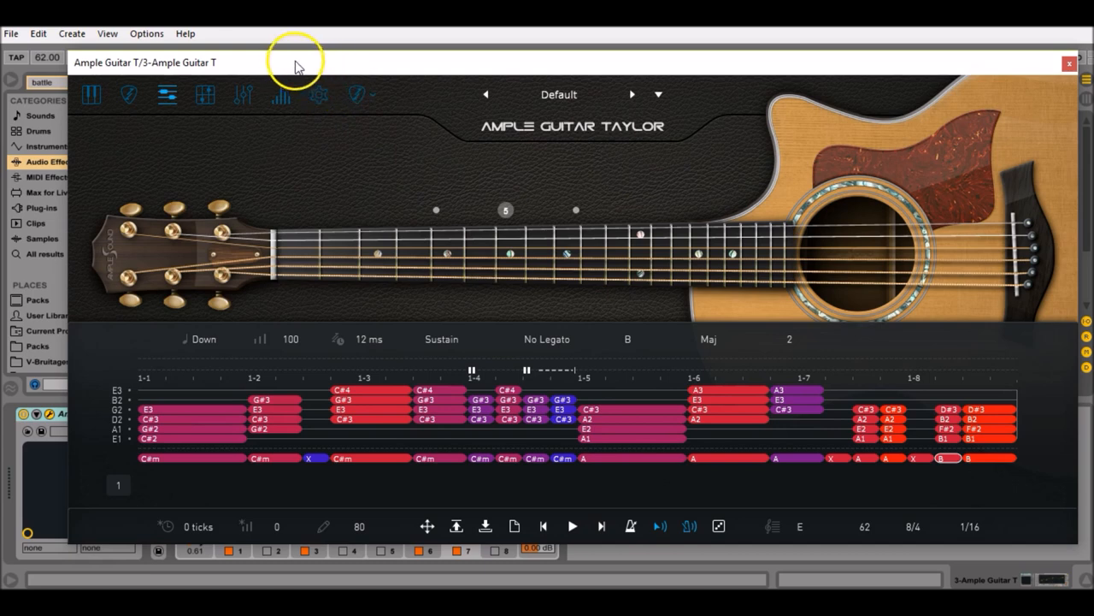
mouse_move(605, 222)
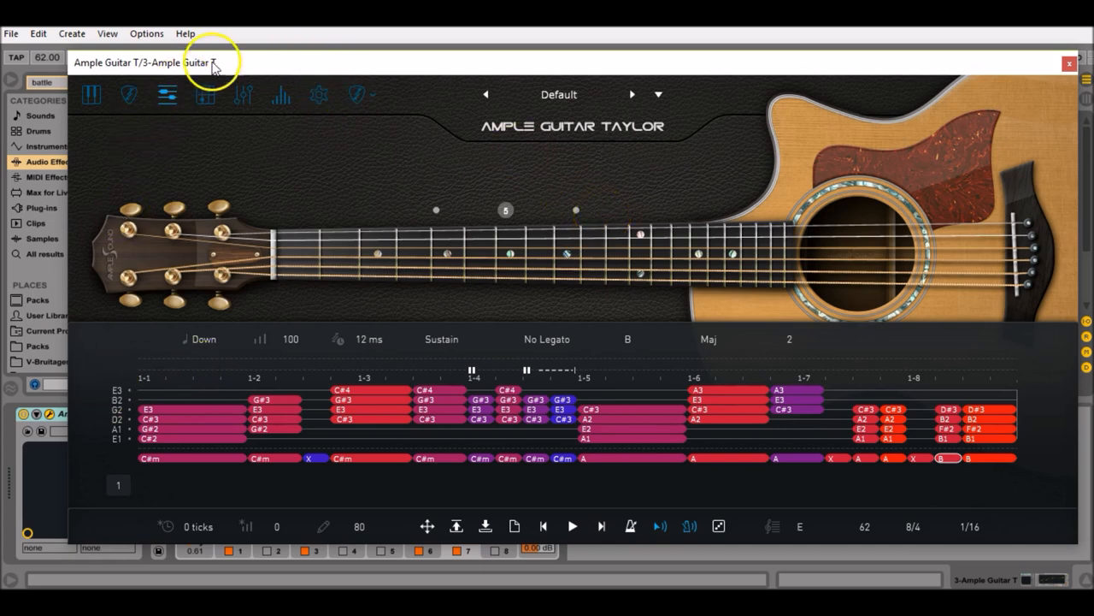
drag(213, 61, 715, 37)
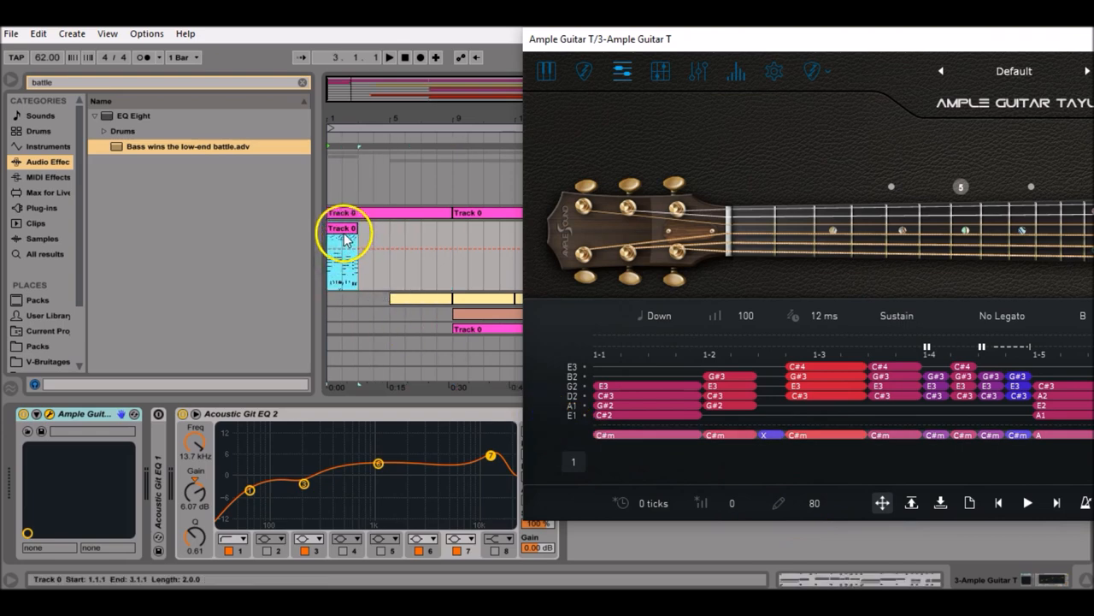
mouse_move(345, 231)
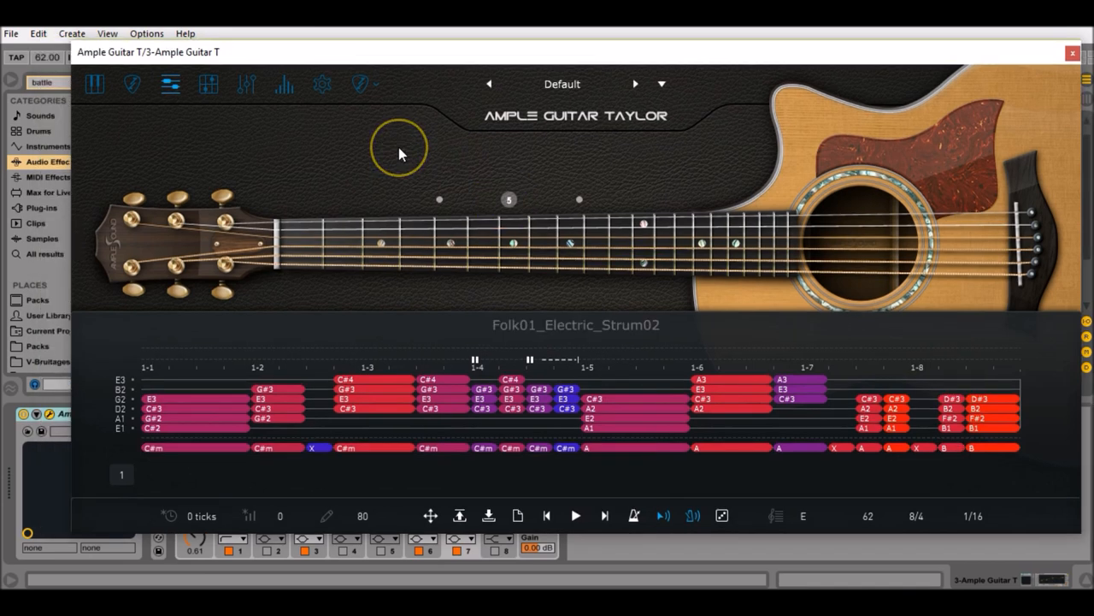
mouse_move(400, 147)
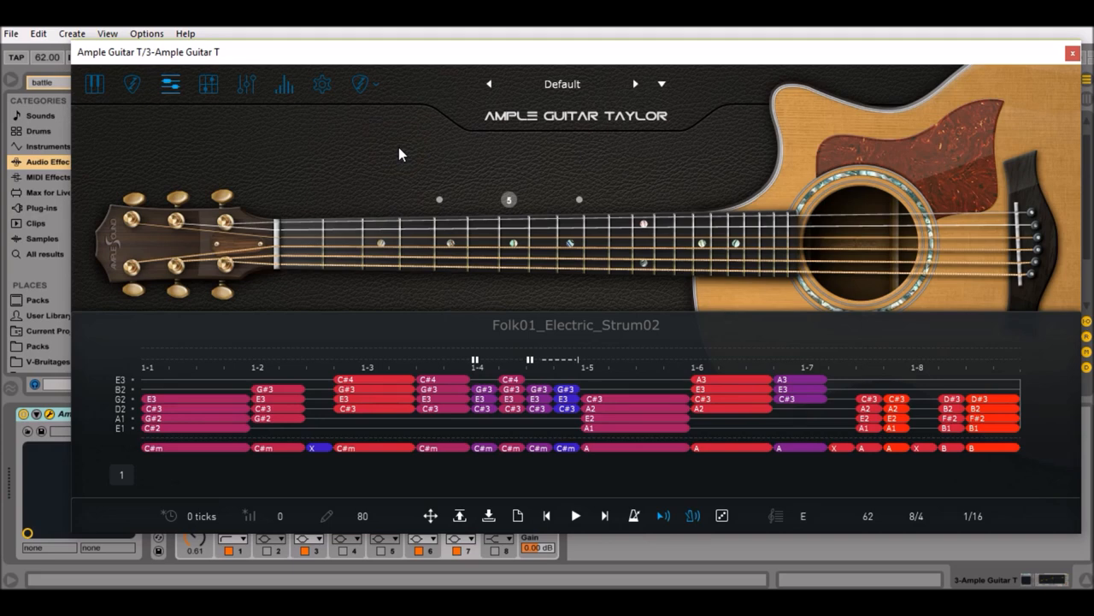
mouse_move(580, 346)
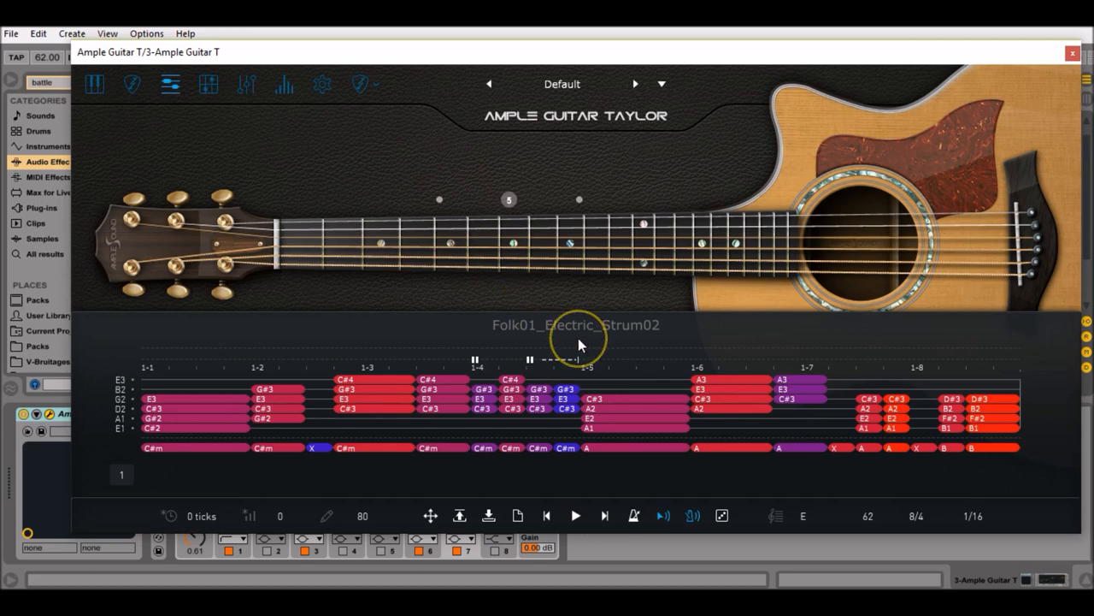
mouse_move(580, 344)
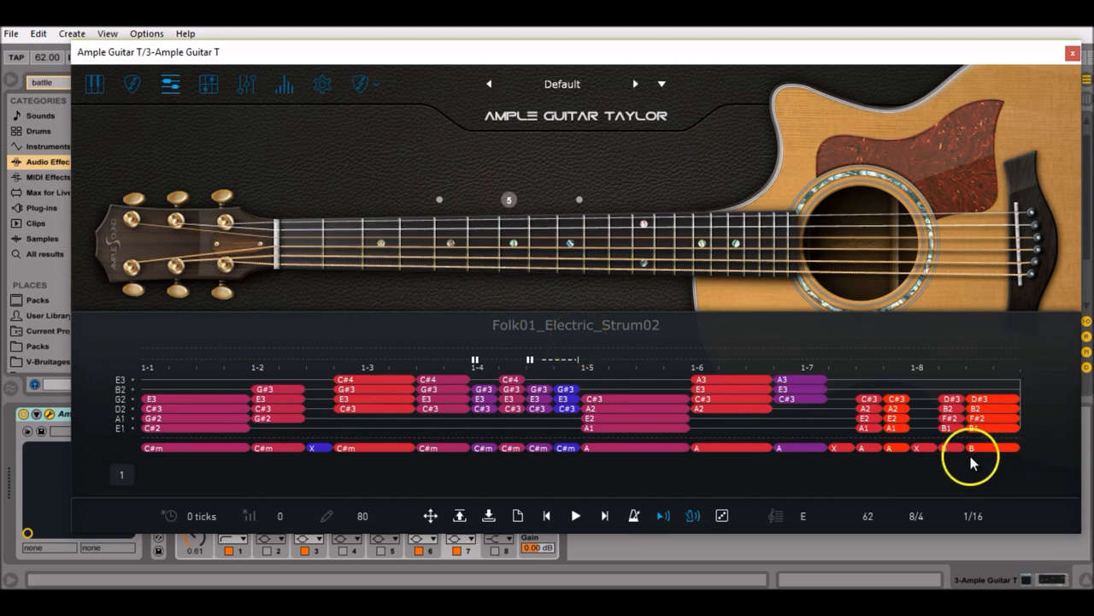
mouse_move(956, 455)
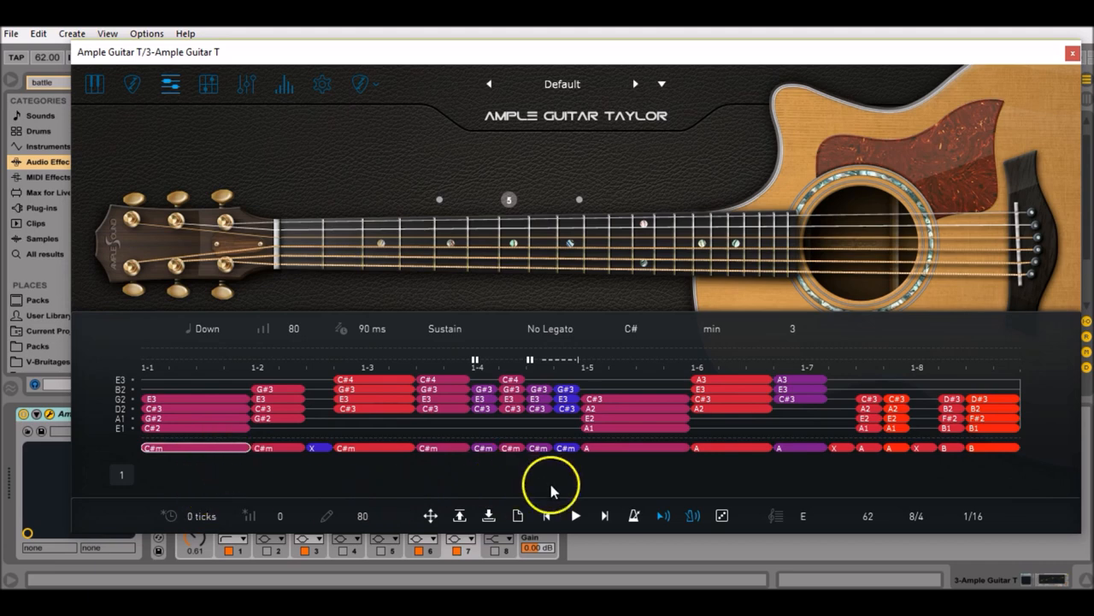
mouse_move(984, 453)
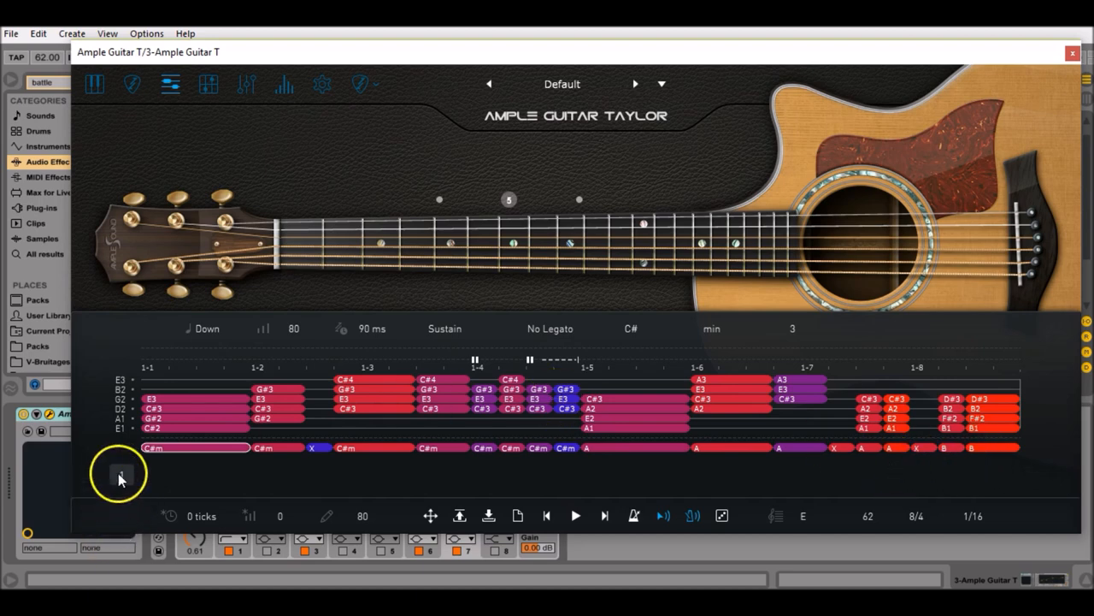
Set the riff to 2 measures and copy measure 1's pattern into measure 2, overwriting its notes.
click(121, 475)
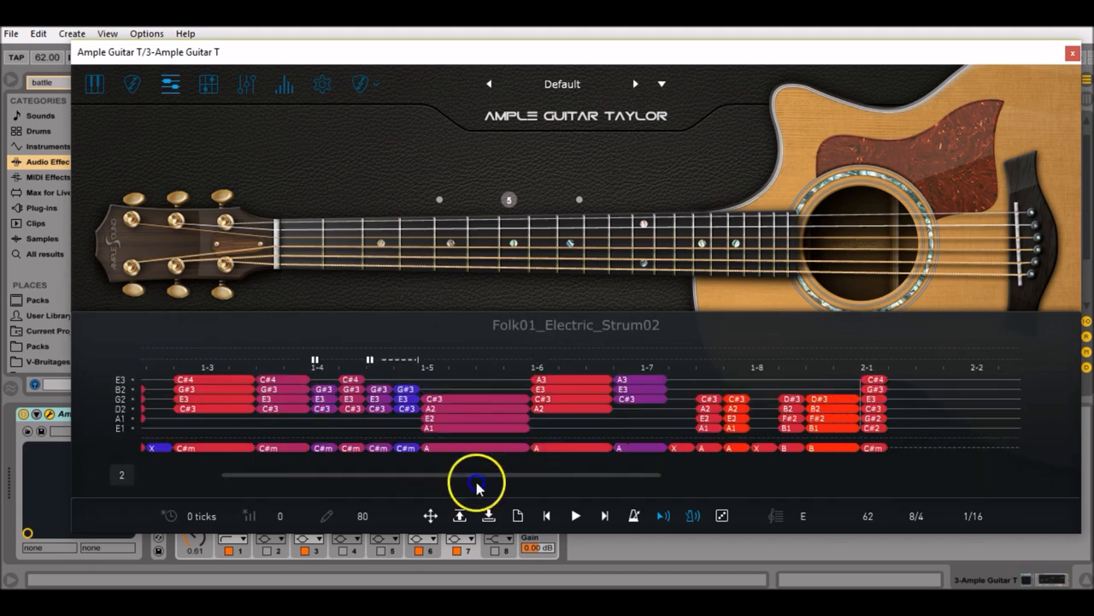
drag(475, 479, 394, 479)
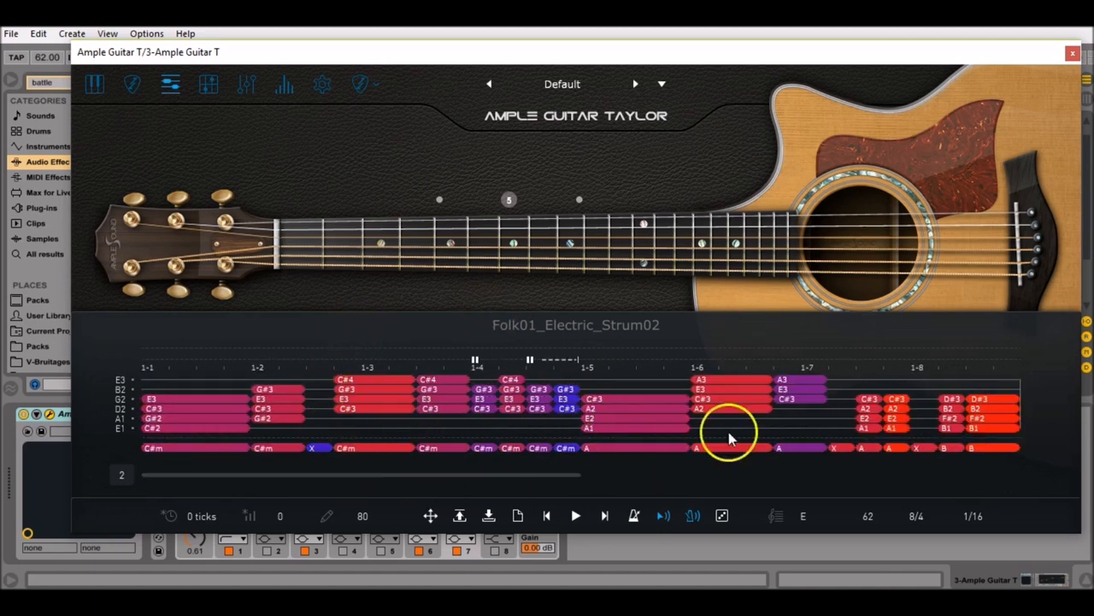
right_click(408, 427)
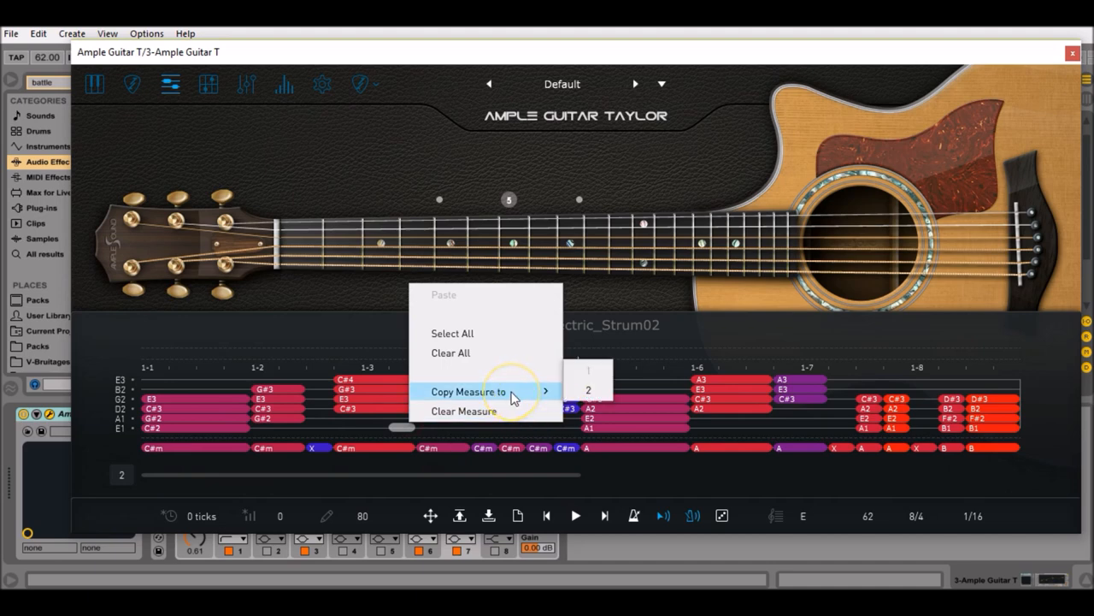
click(588, 390)
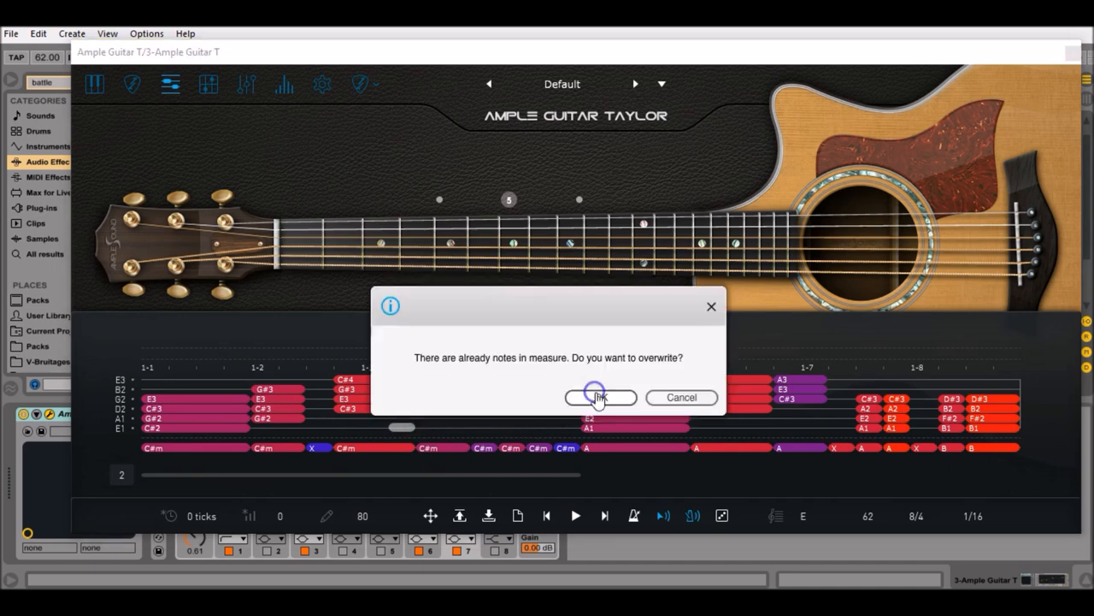
click(598, 396)
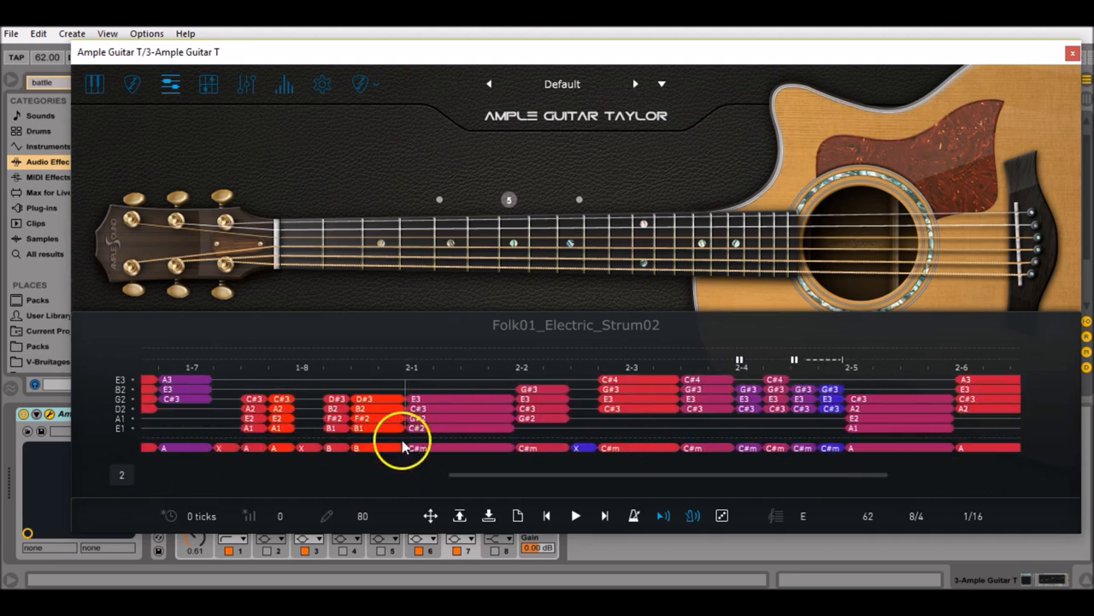
mouse_move(407, 465)
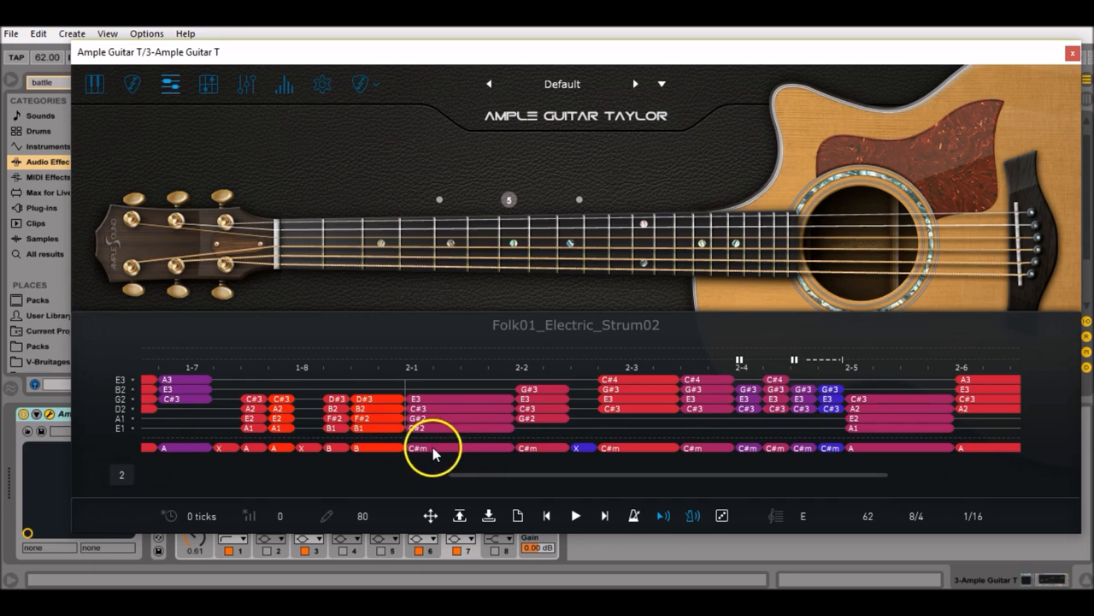
Set measure 2's first chord to root B, type Maj, and adjust its position.
click(431, 448)
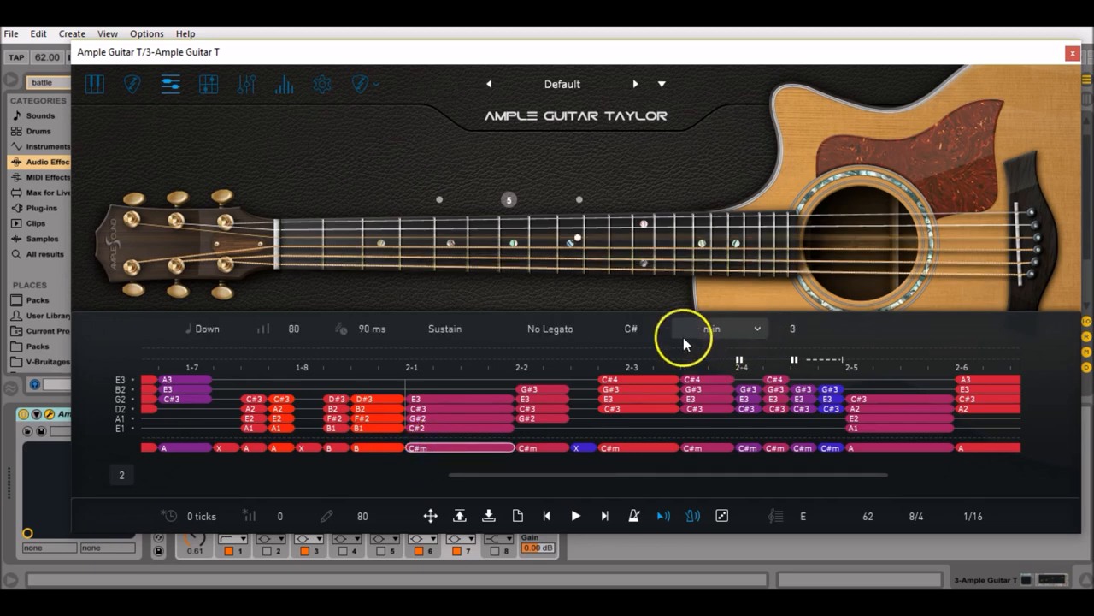
mouse_move(667, 311)
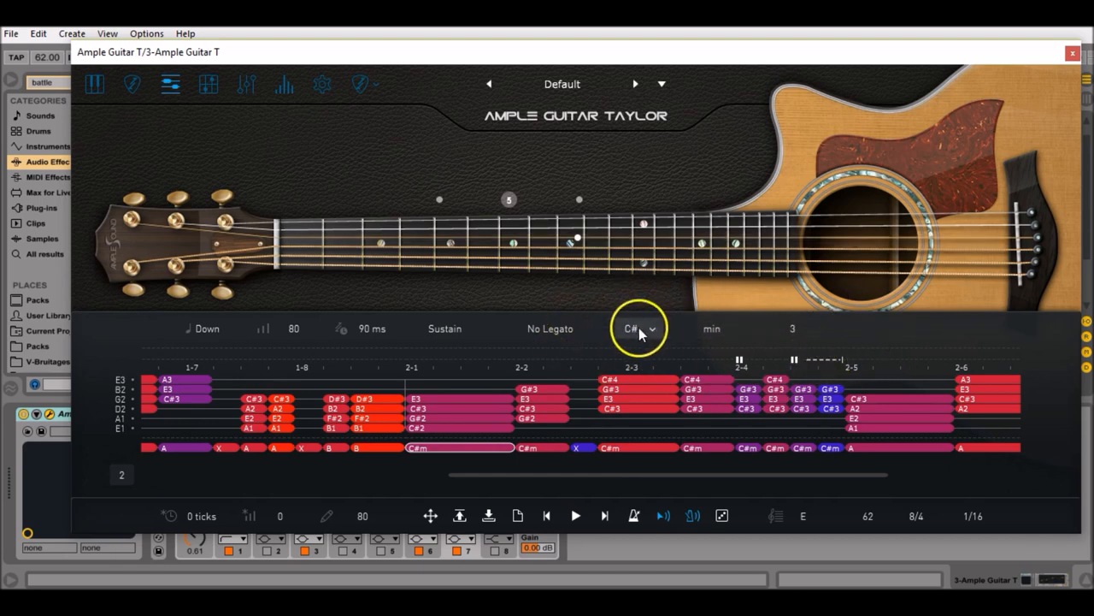
click(639, 328)
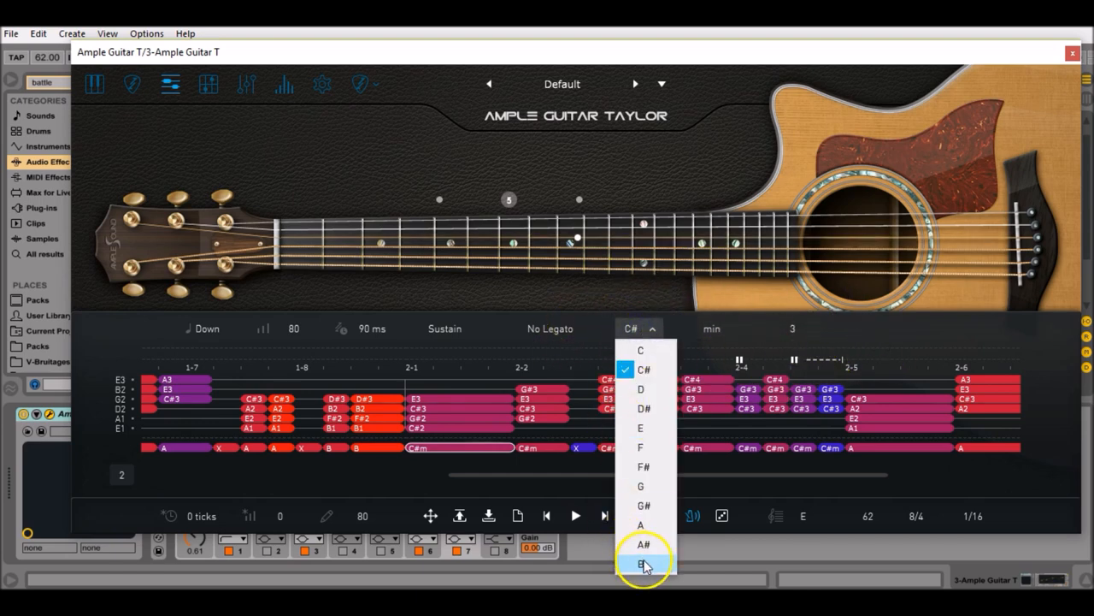
click(640, 563)
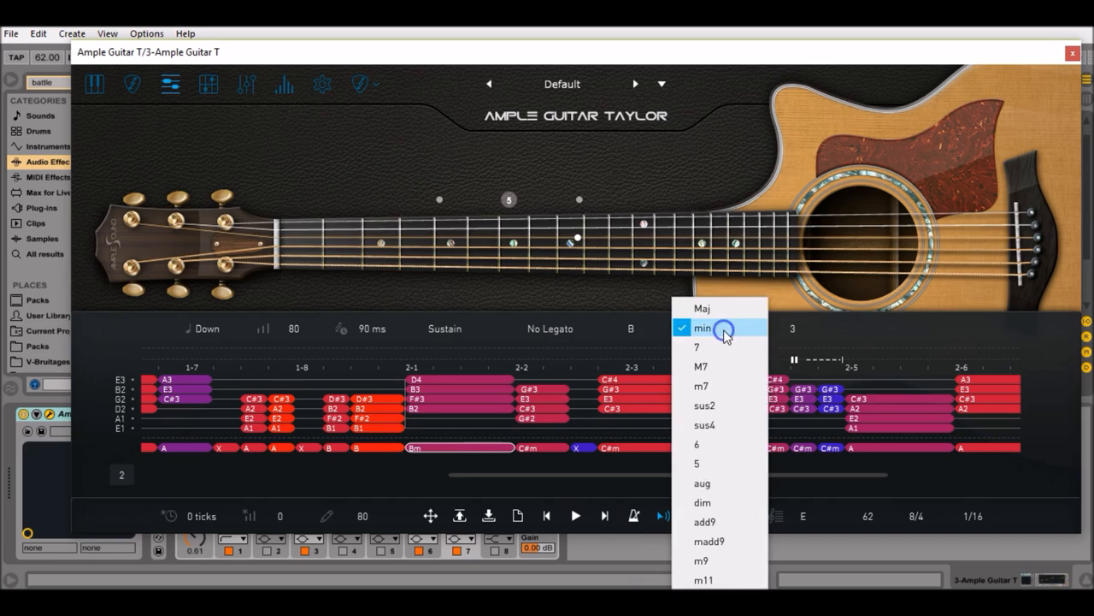
click(701, 307)
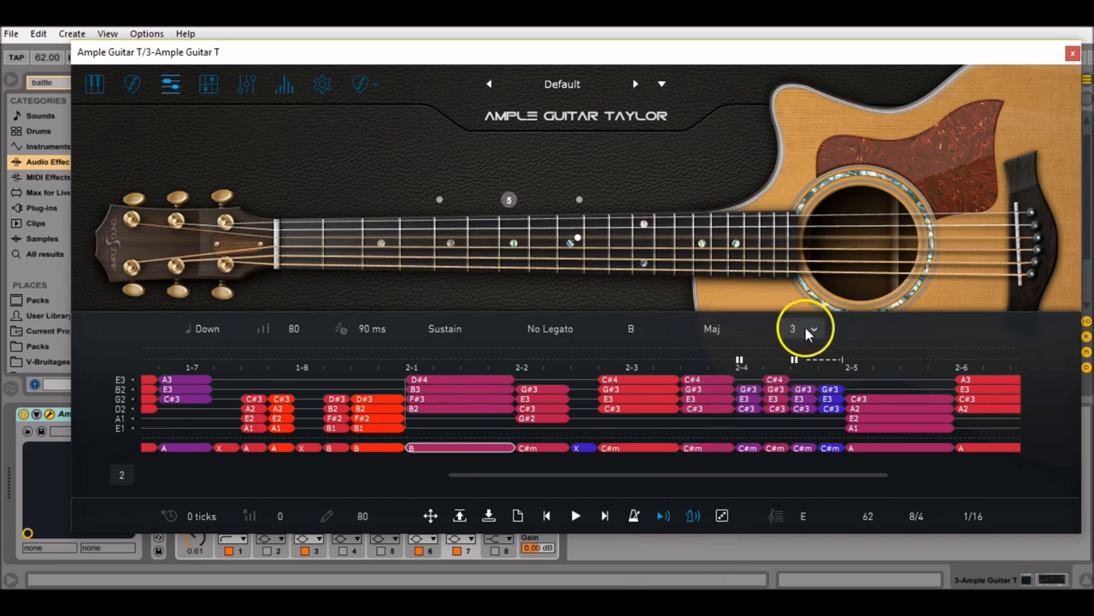
click(807, 328)
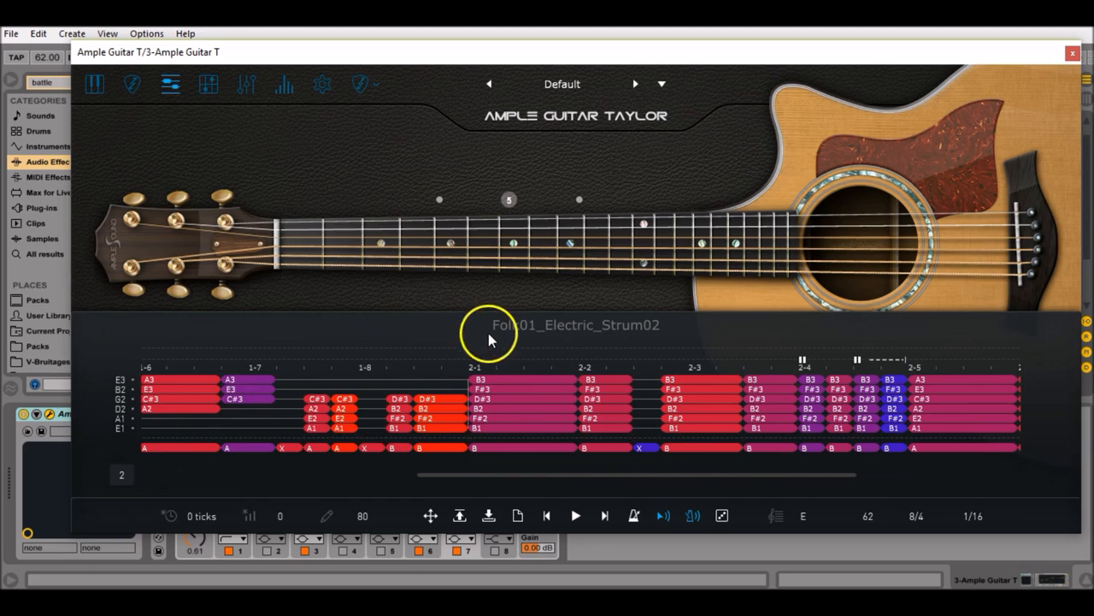
mouse_move(494, 359)
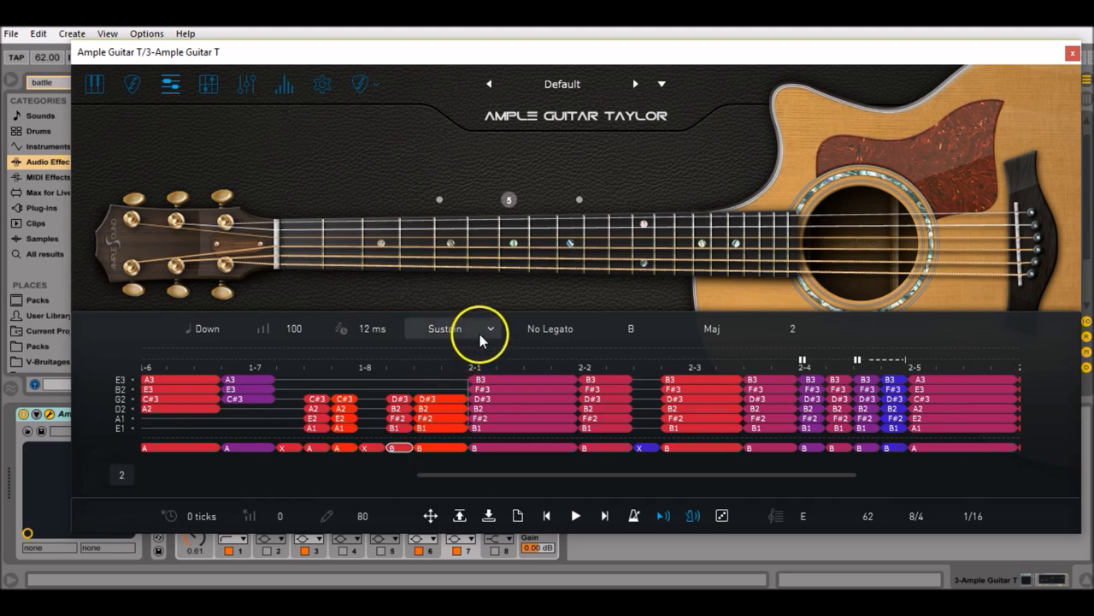
mouse_move(482, 307)
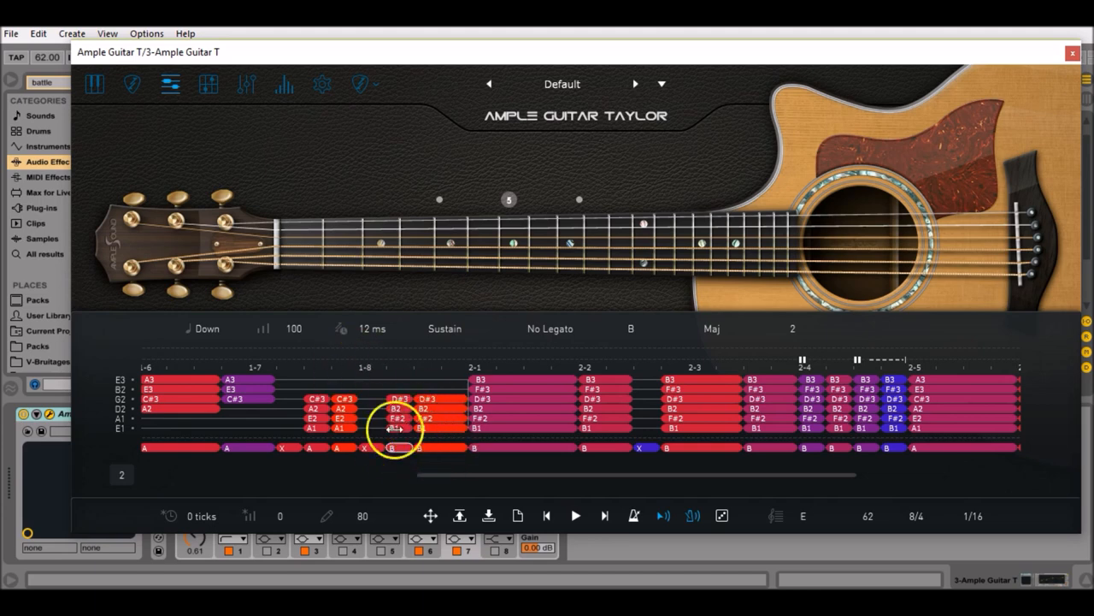
Select measure 1's last chord and adjust its position toward A major at velocity 120.
click(631, 329)
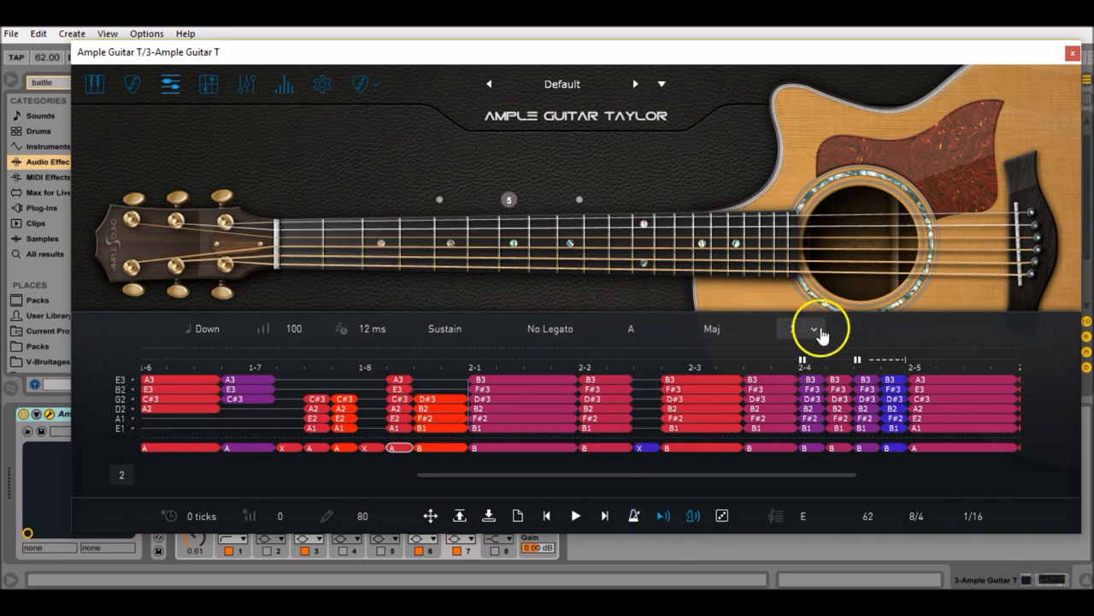
click(629, 328)
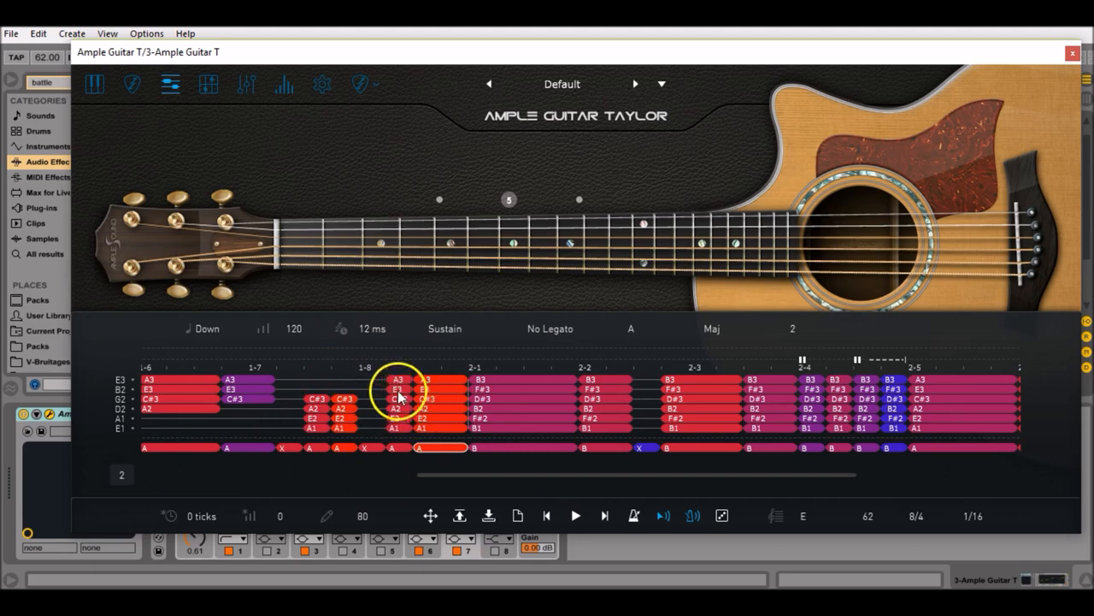
Delete the unwanted chord notes near measure 2 and scroll the riff back to its start.
right_click(397, 393)
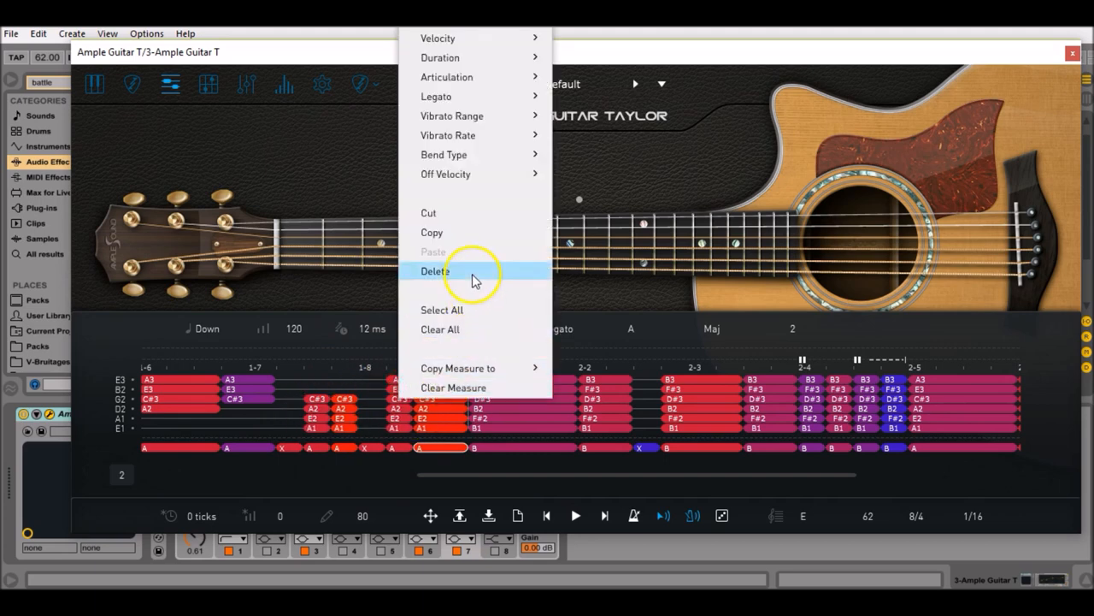
mouse_move(453, 386)
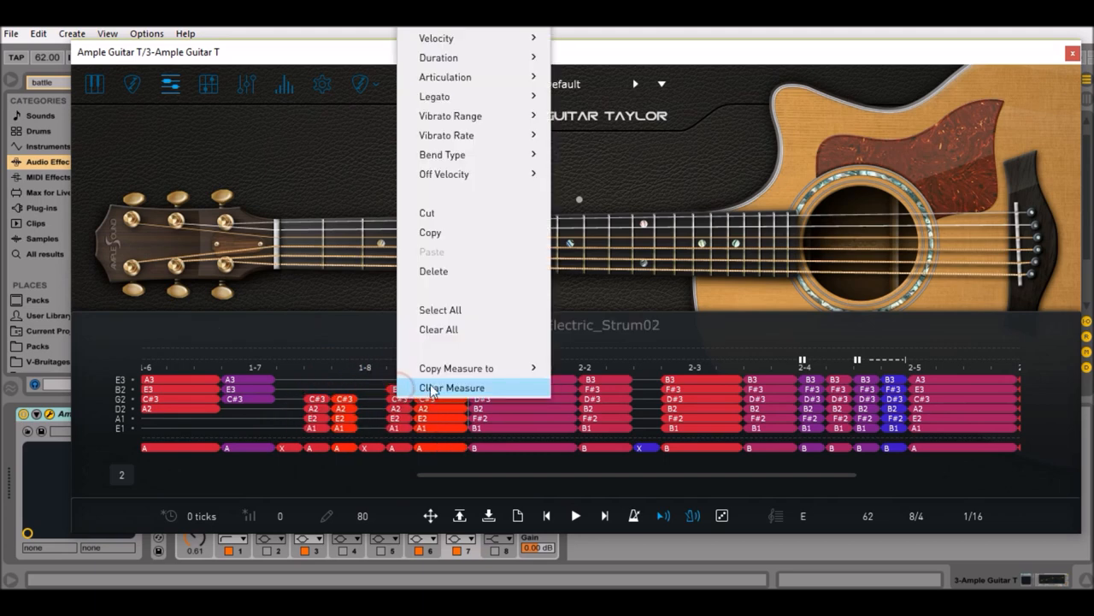
click(451, 386)
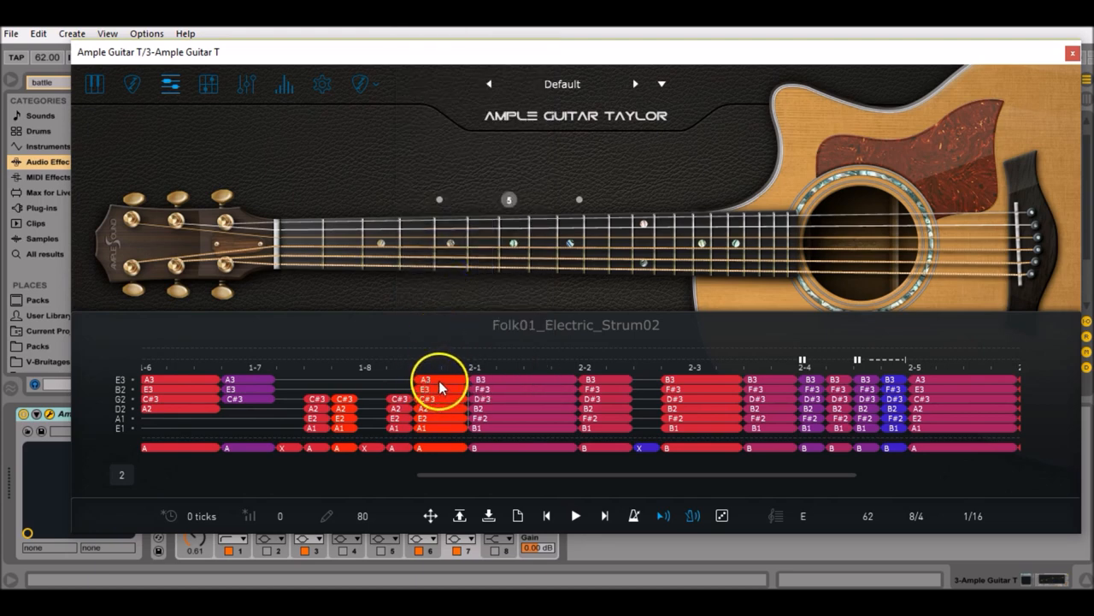
right_click(441, 383)
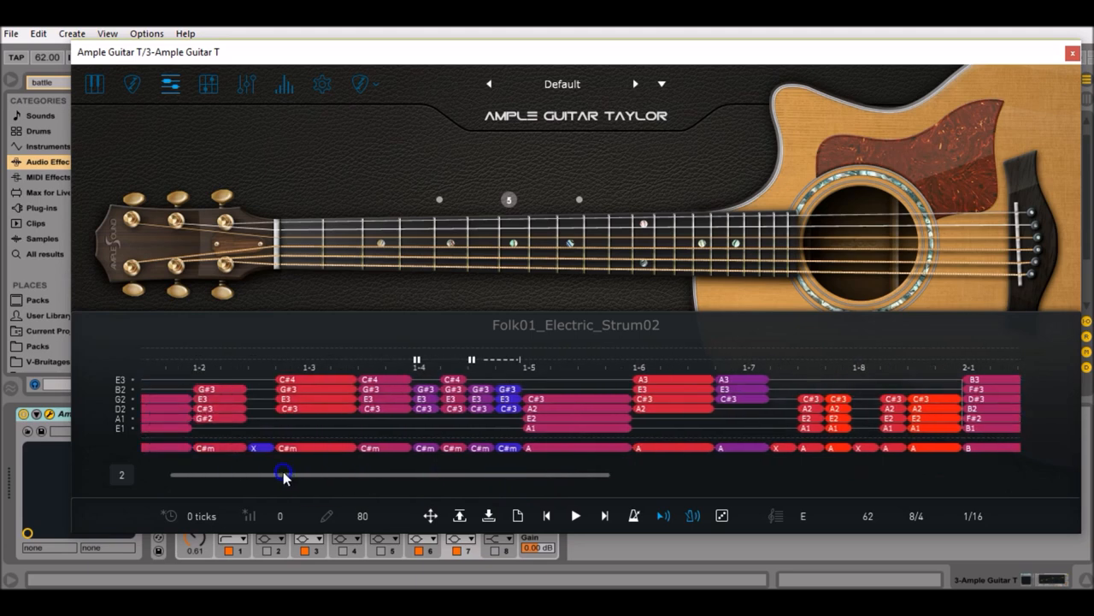
drag(284, 475, 258, 471)
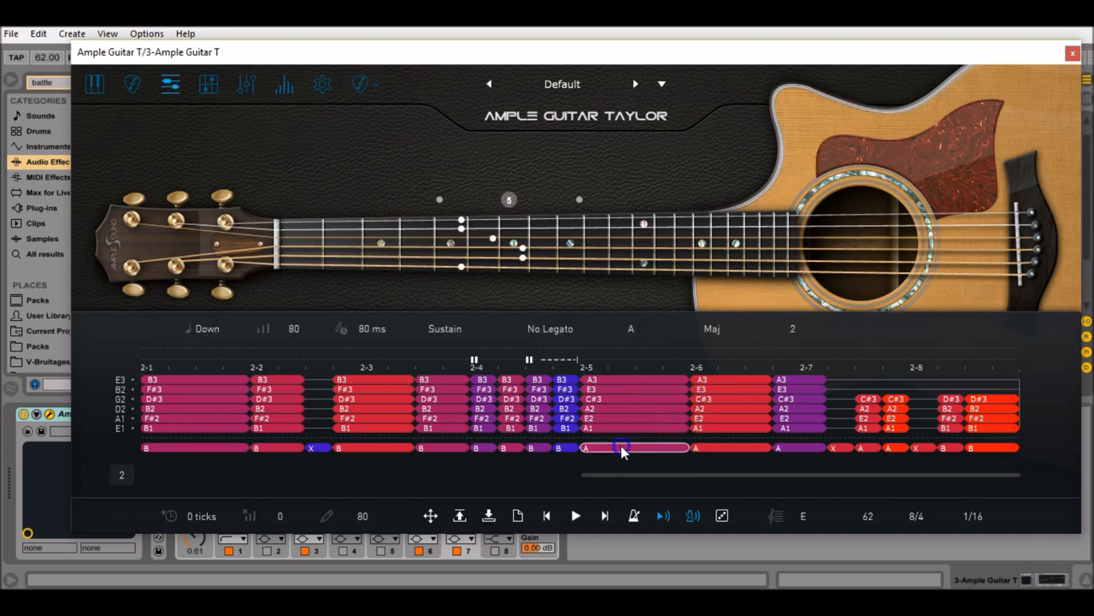
Change the root of the first two A chords in measure 2 to G#.
click(629, 328)
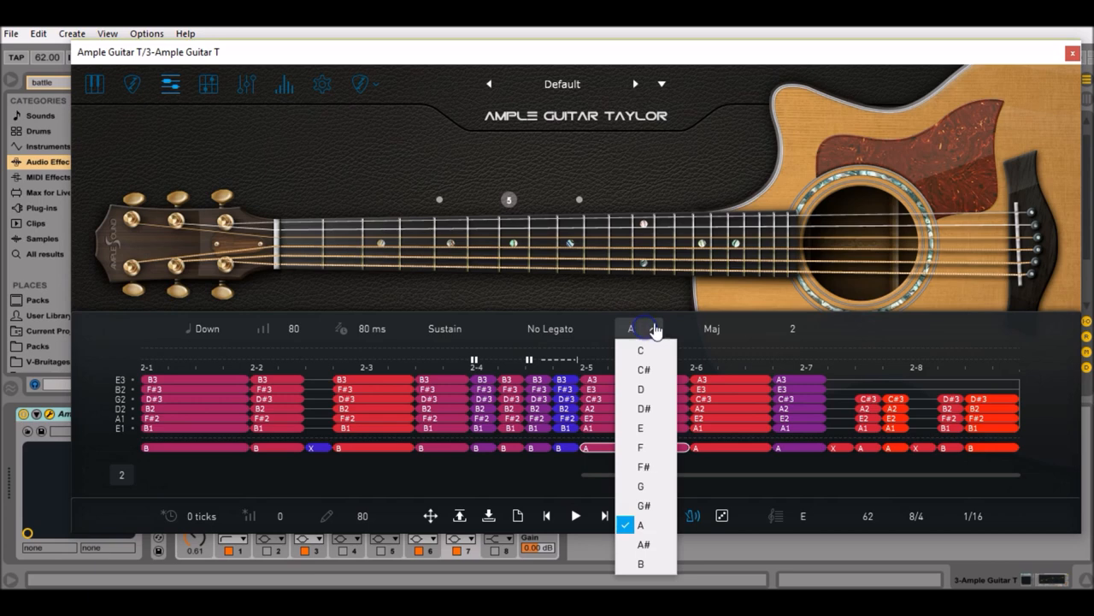
click(643, 506)
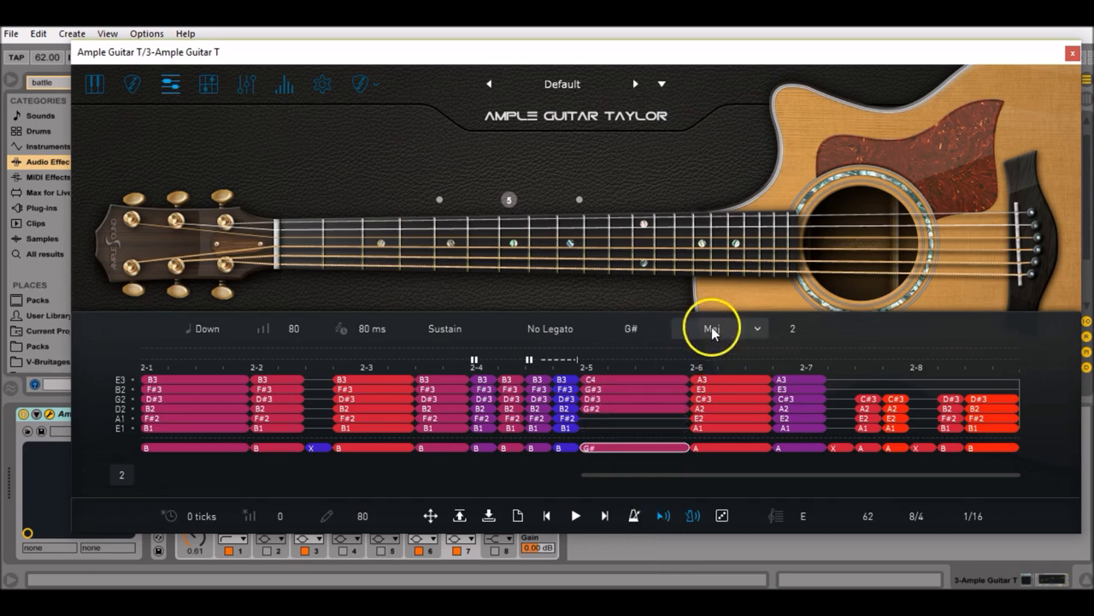
click(711, 328)
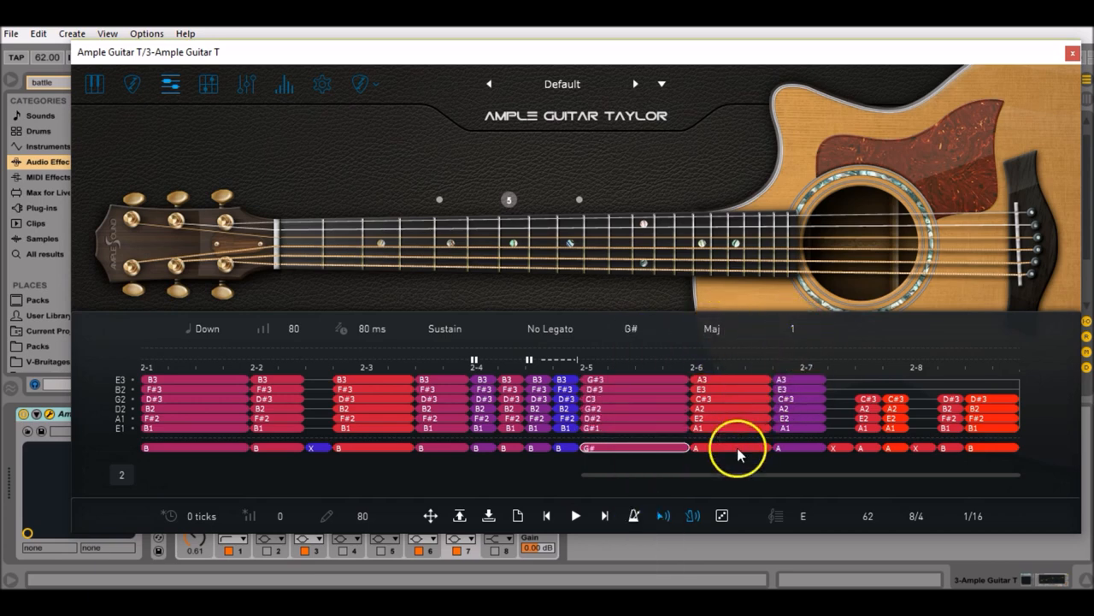
click(630, 328)
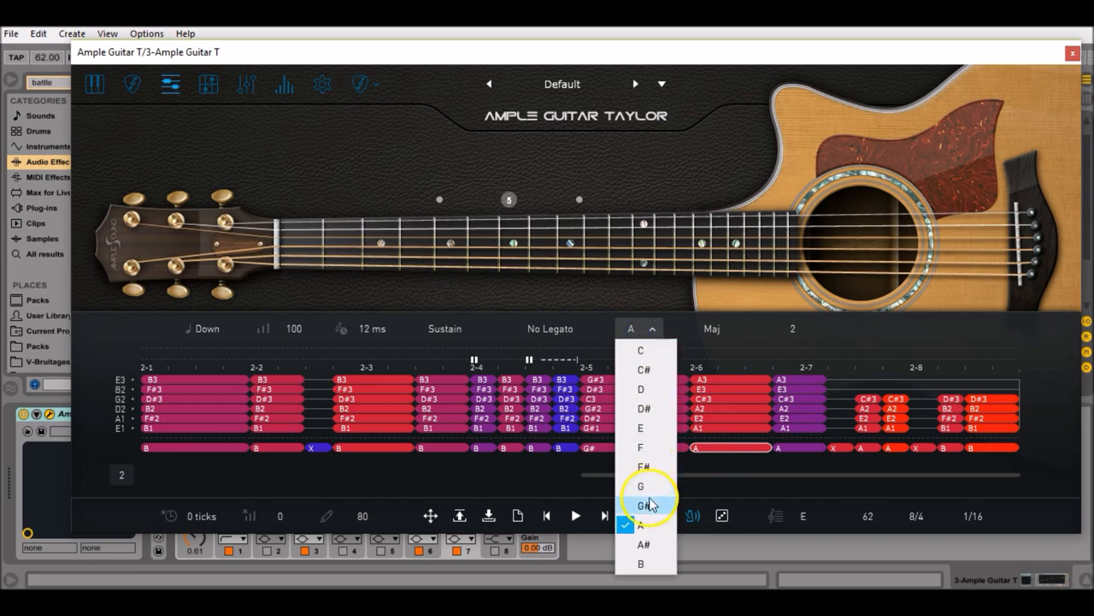
click(643, 506)
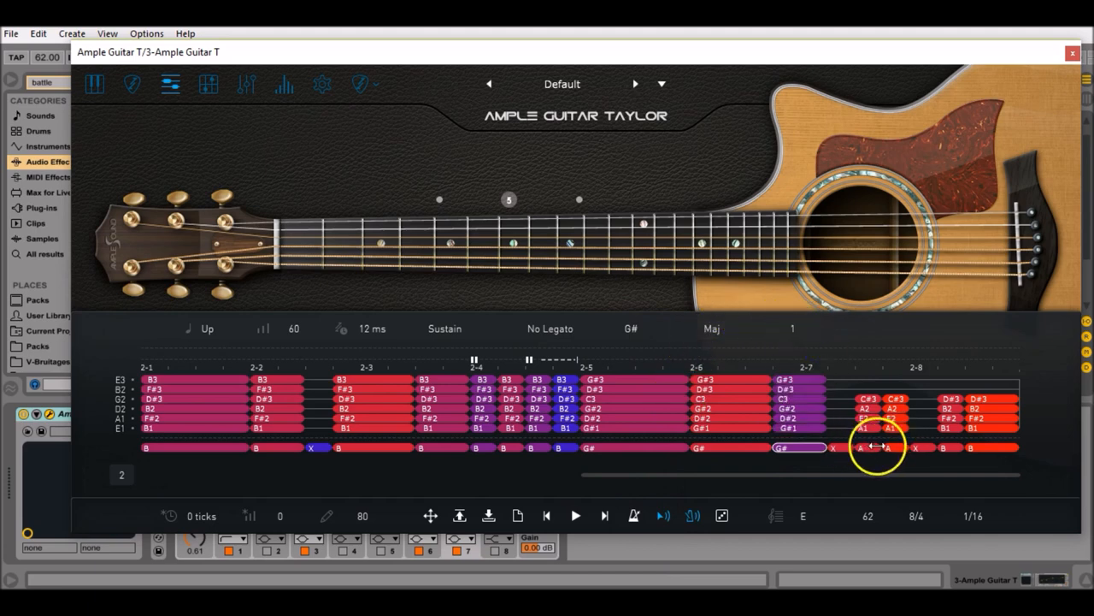
Set the remaining A chord to G# and review the next chord's position options.
click(629, 328)
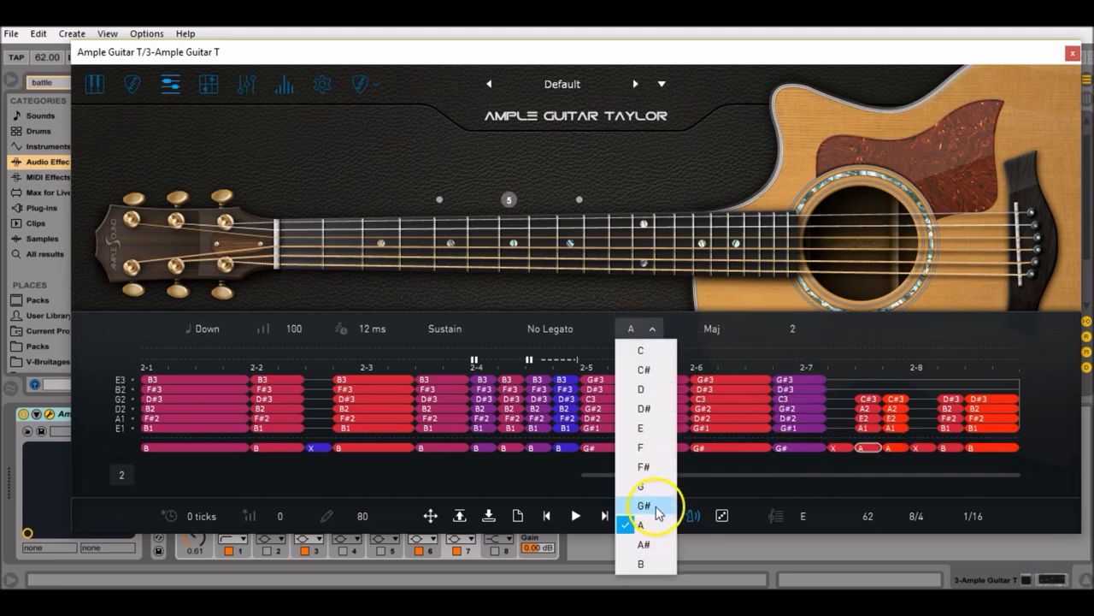
click(643, 504)
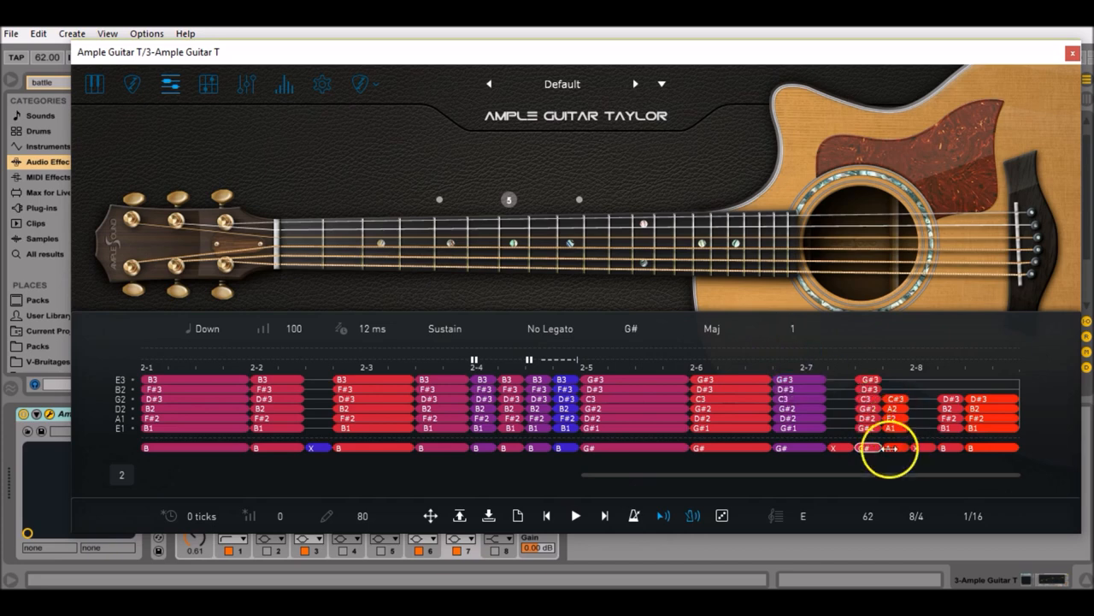
click(629, 329)
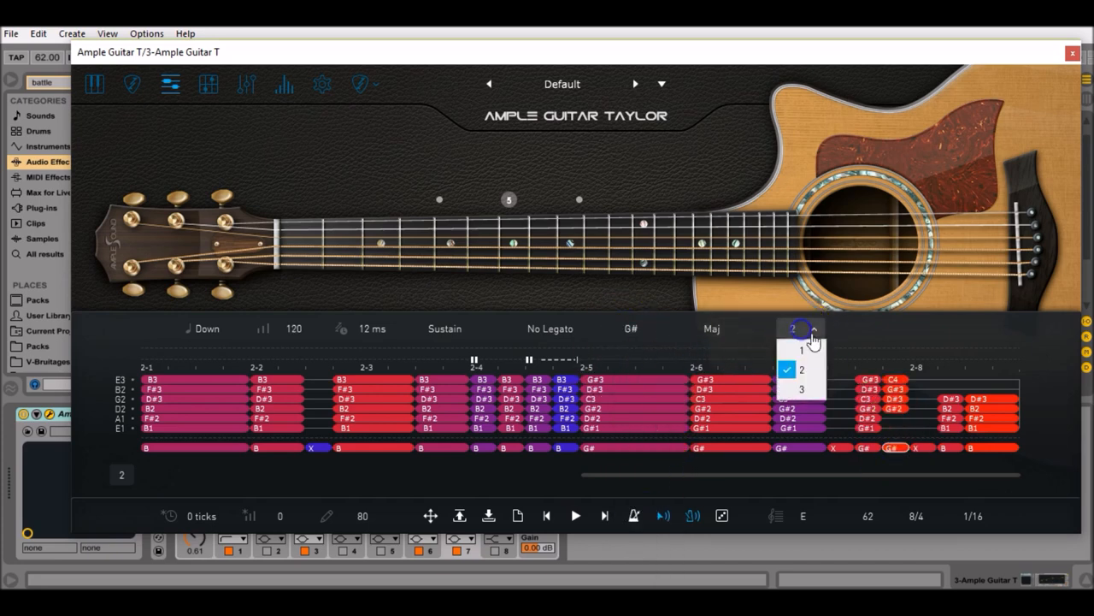
click(800, 369)
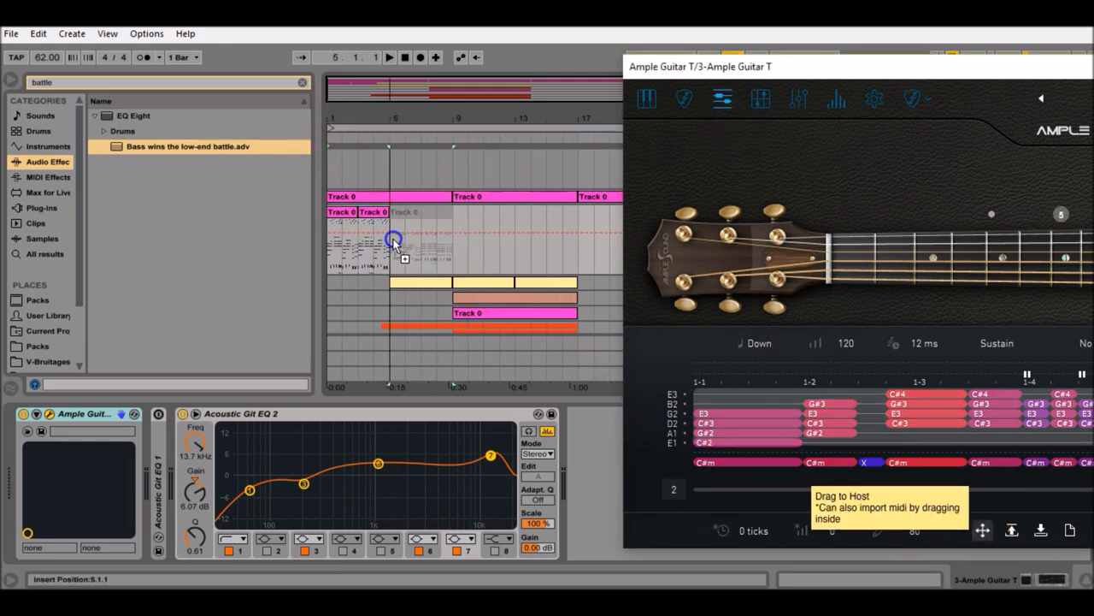
Rename the newly placed riff clip to Introduction.
click(390, 212)
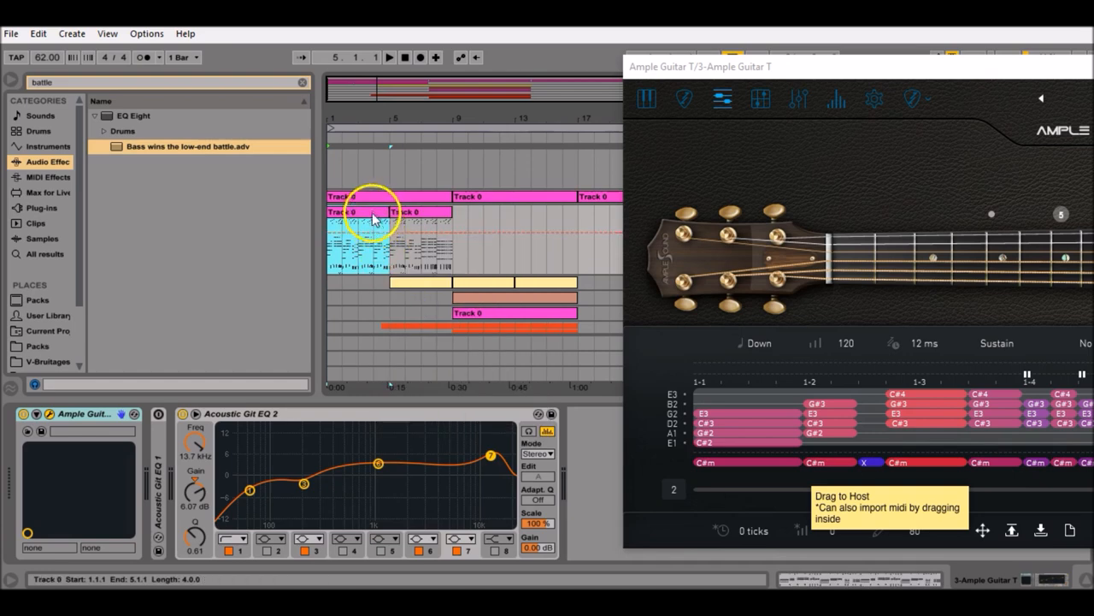
right_click(373, 219)
text(Chorus)
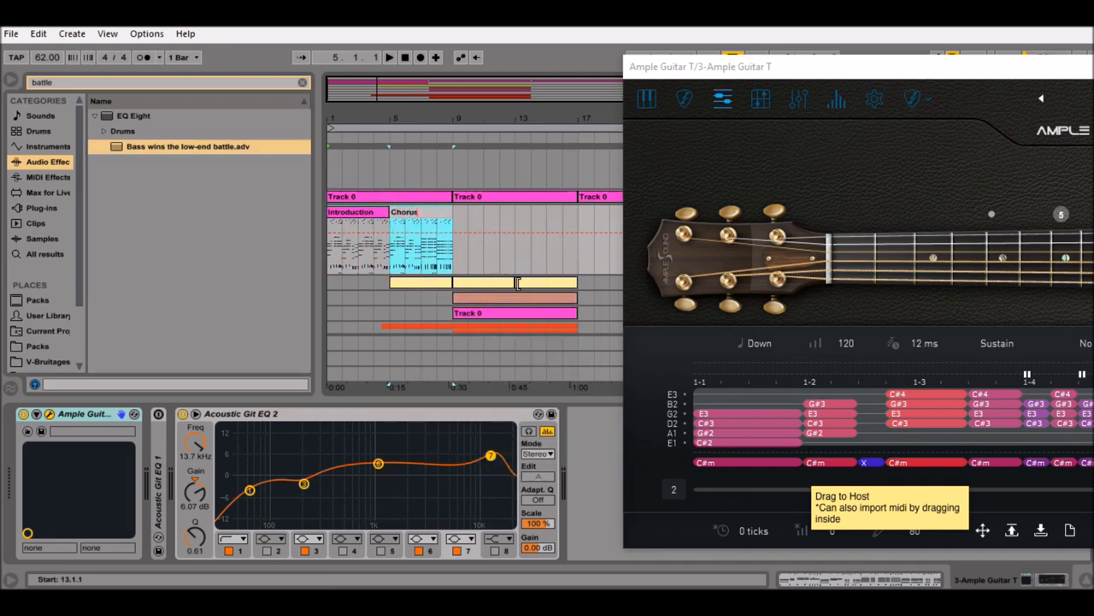
mouse_move(647, 97)
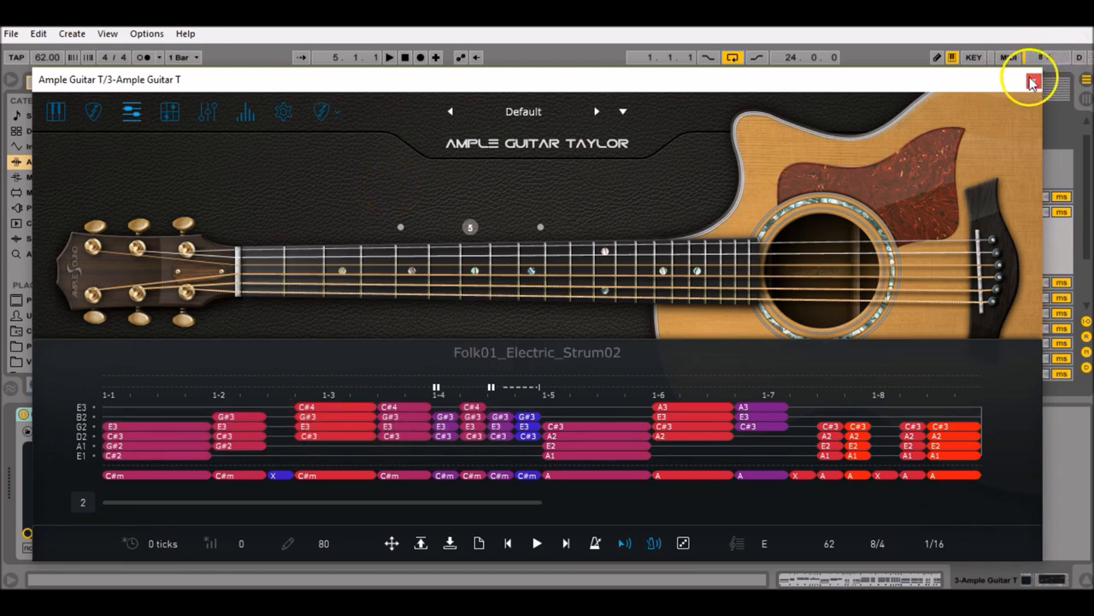
Close the guitar plugin and paste a copy of the Introduction clip right after Chorus.
click(1033, 80)
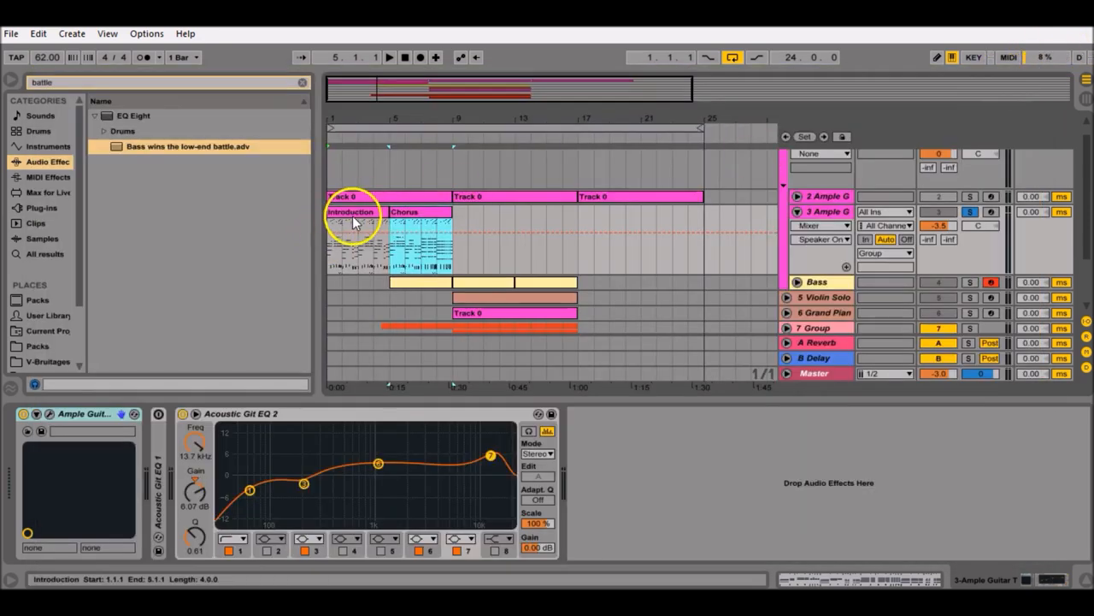
click(411, 212)
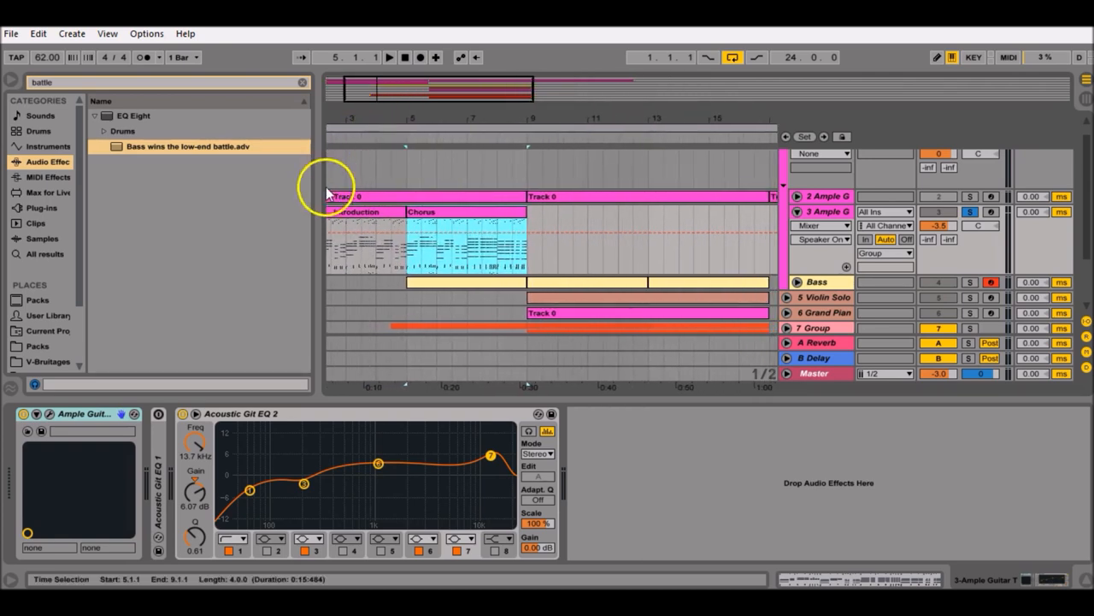
click(367, 212)
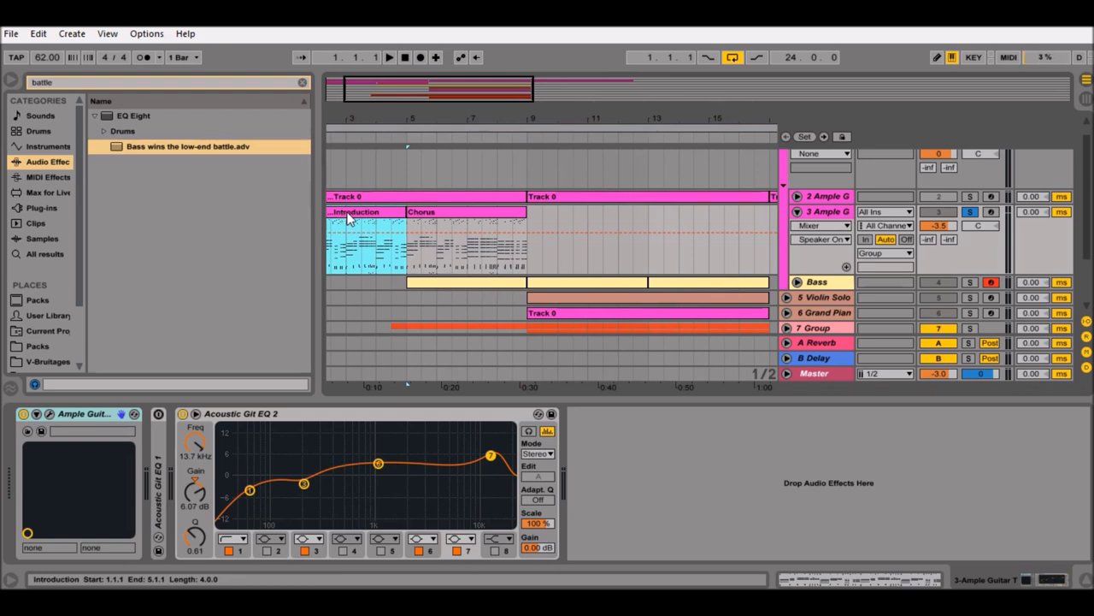
right_click(350, 213)
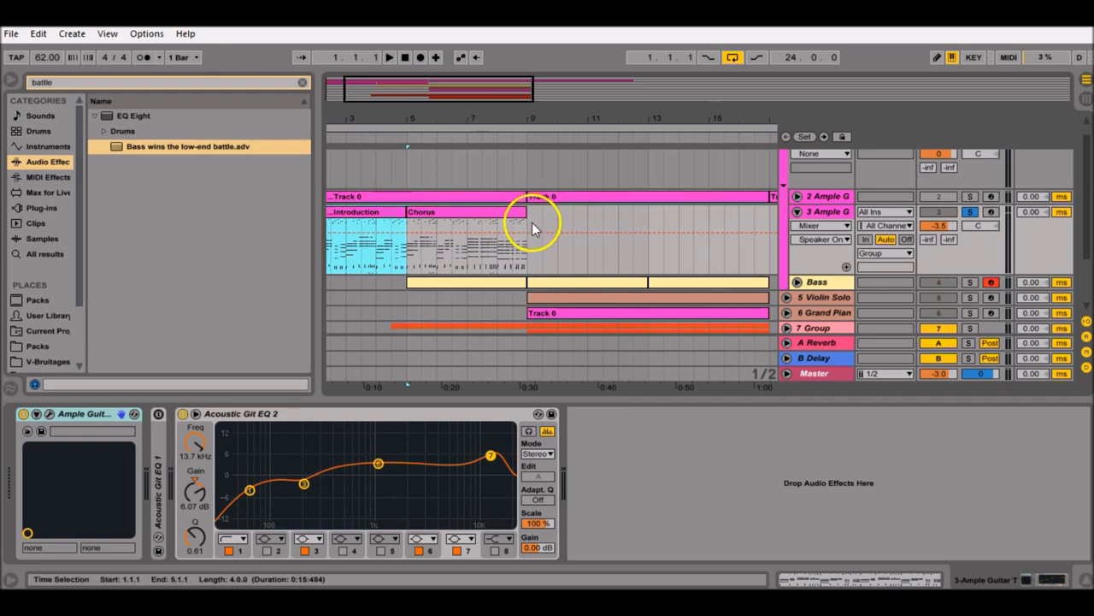
right_click(533, 226)
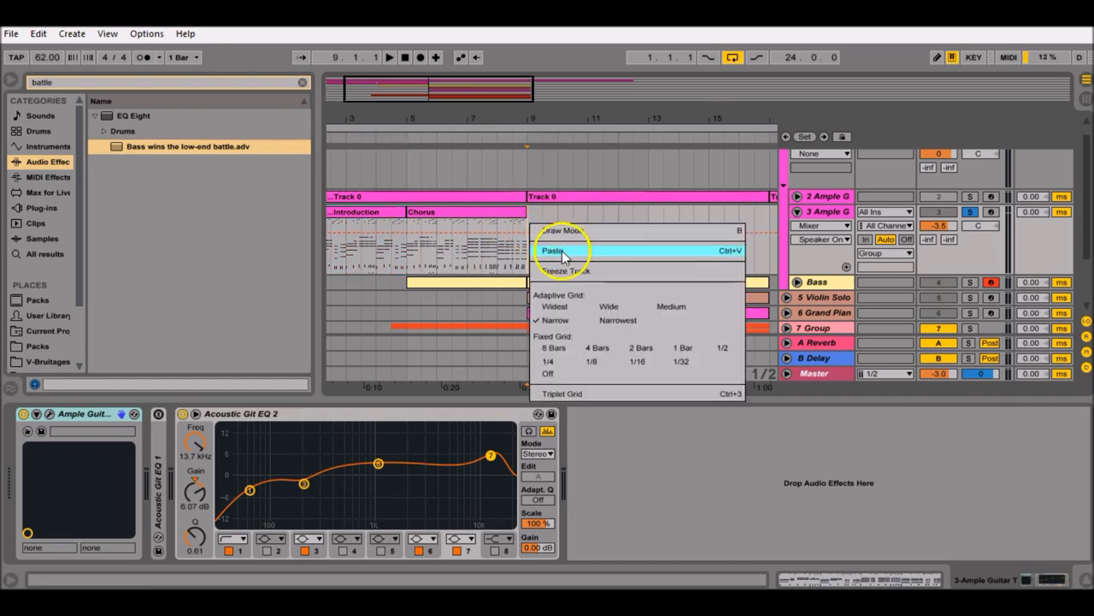
click(554, 250)
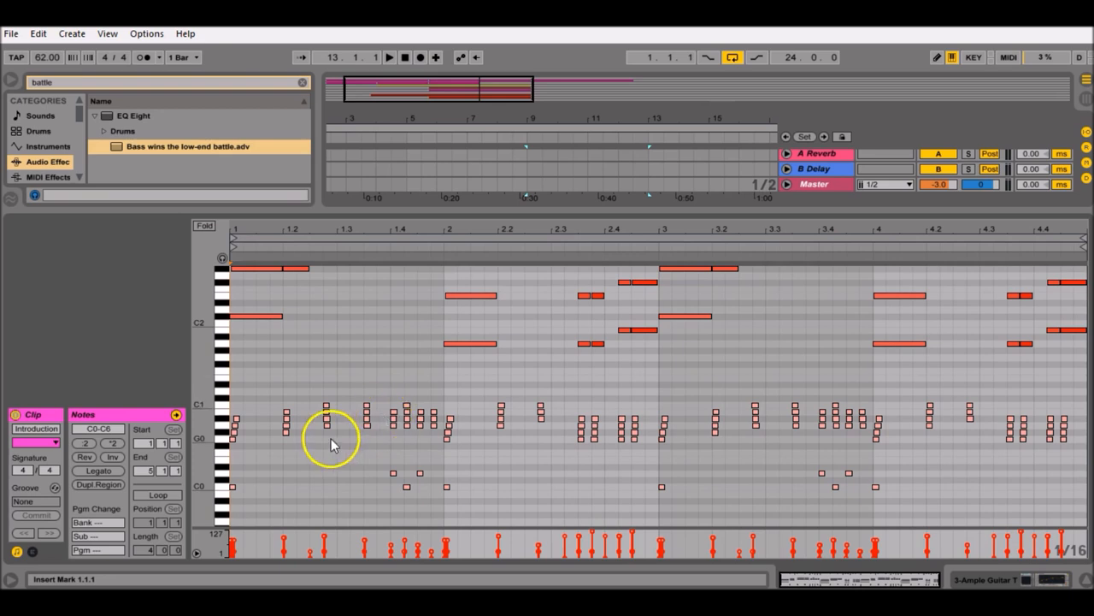
mouse_move(221, 494)
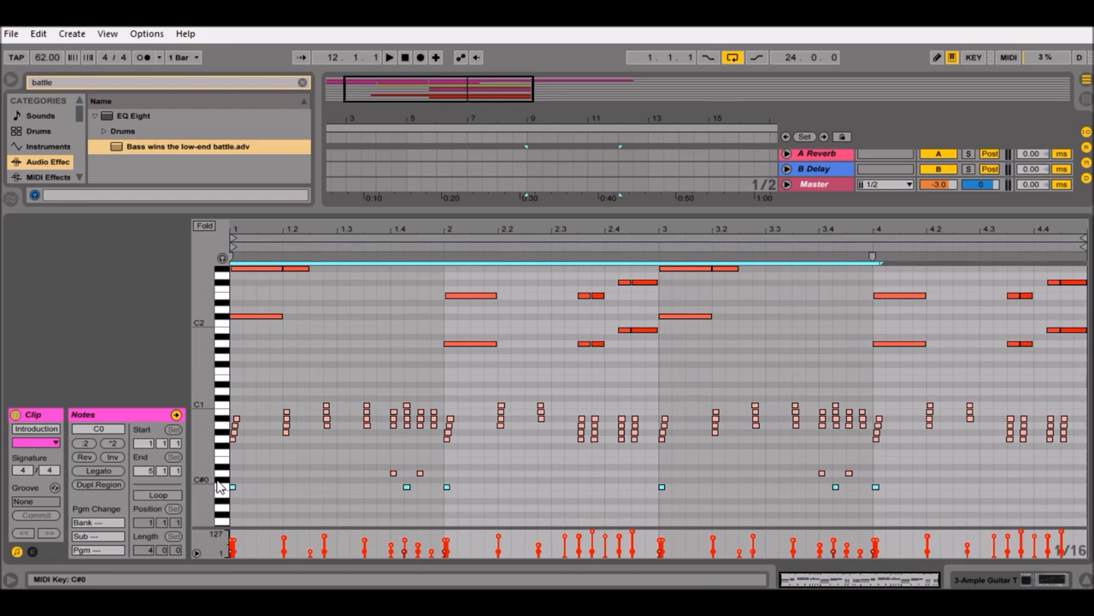
Select the lowest-row and C0 notes in the Introduction clip for editing.
click(221, 488)
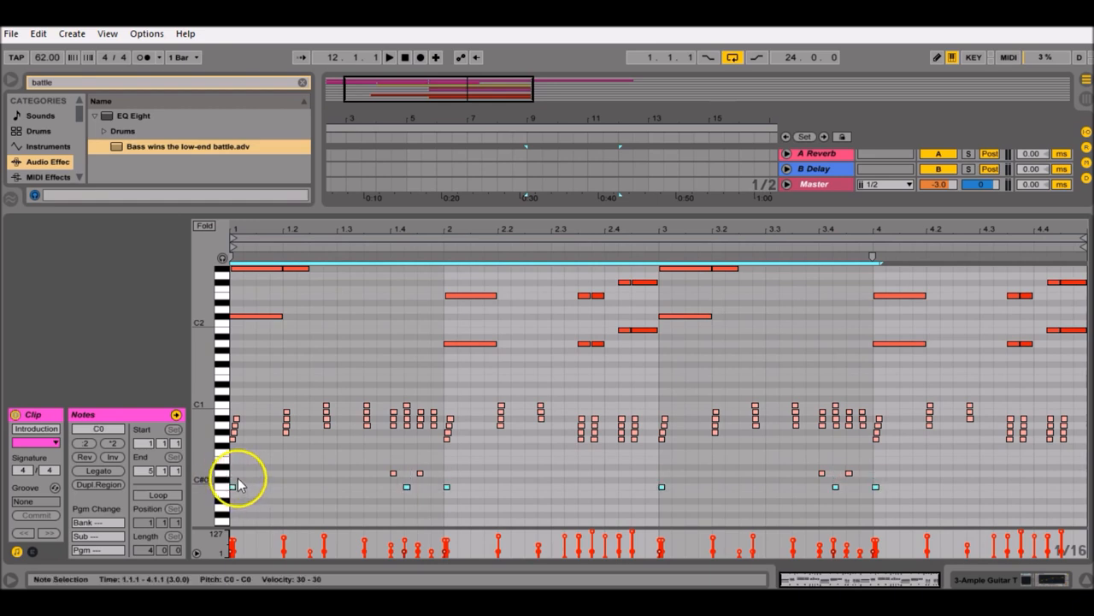
click(225, 487)
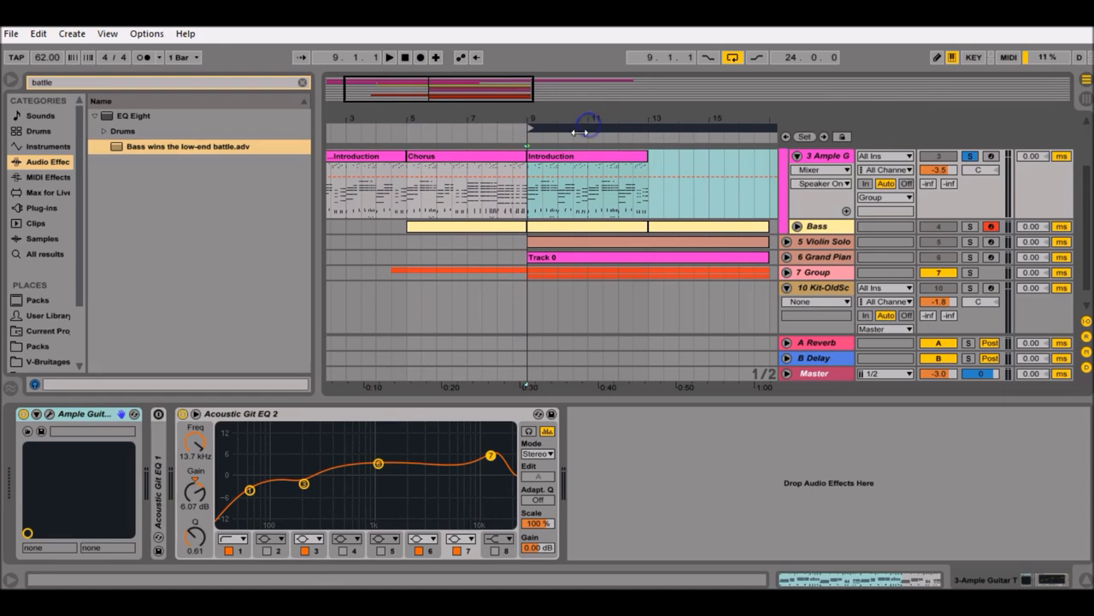
In the copied Introduction clip, move the low D0 note down to C0 and return to the arrangement.
click(390, 56)
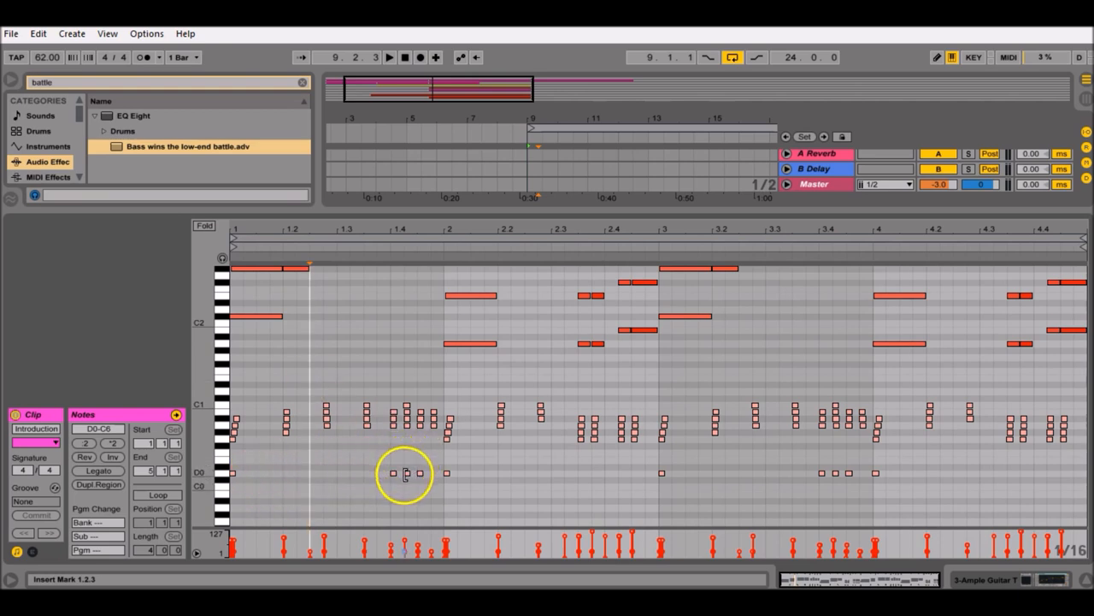
click(404, 470)
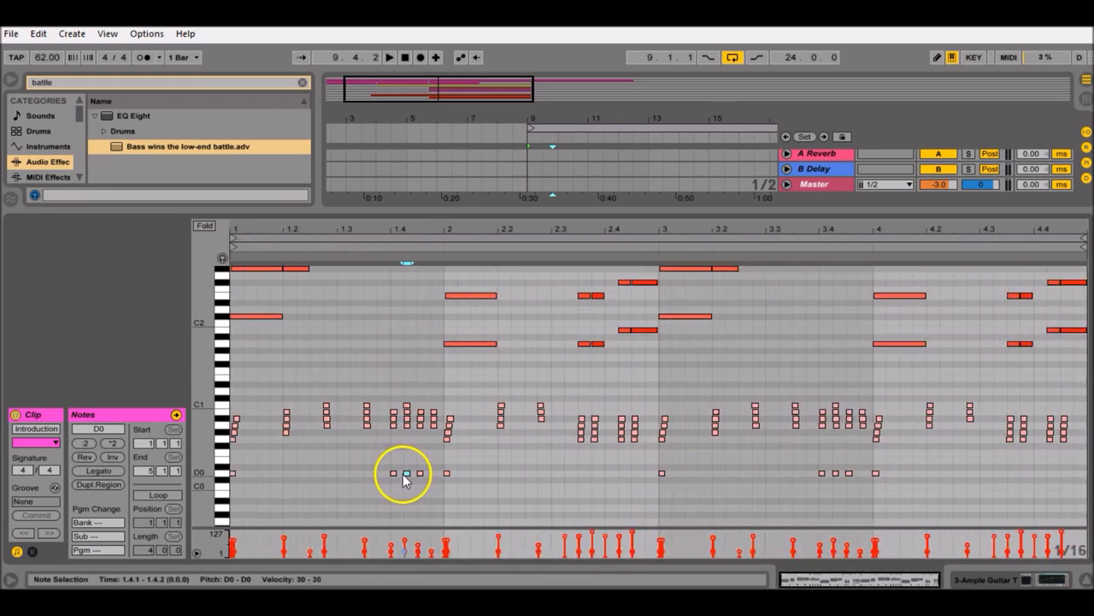
click(407, 472)
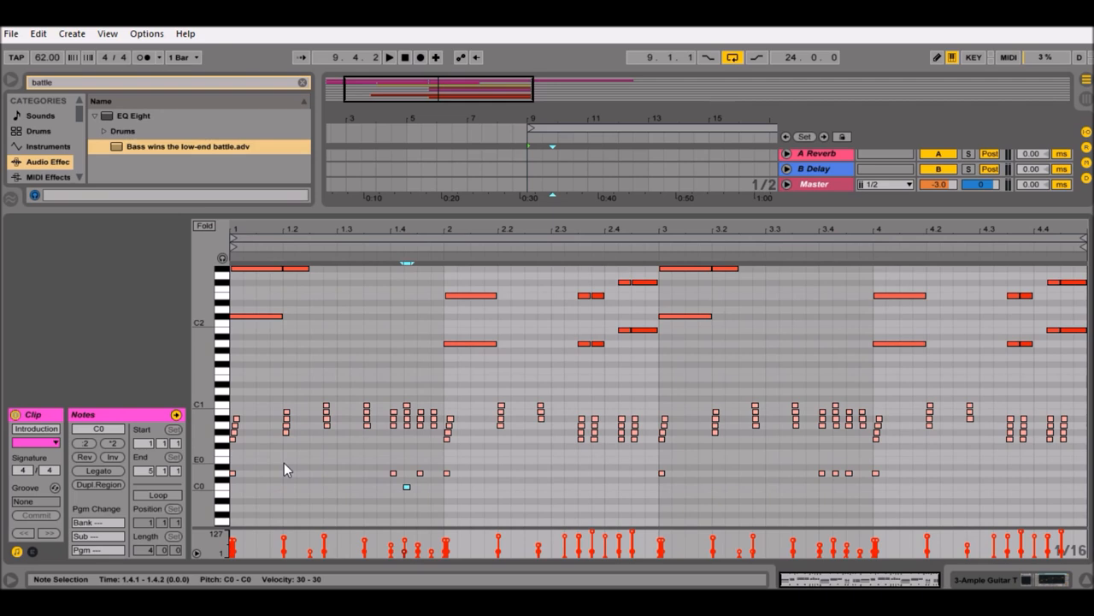
click(390, 58)
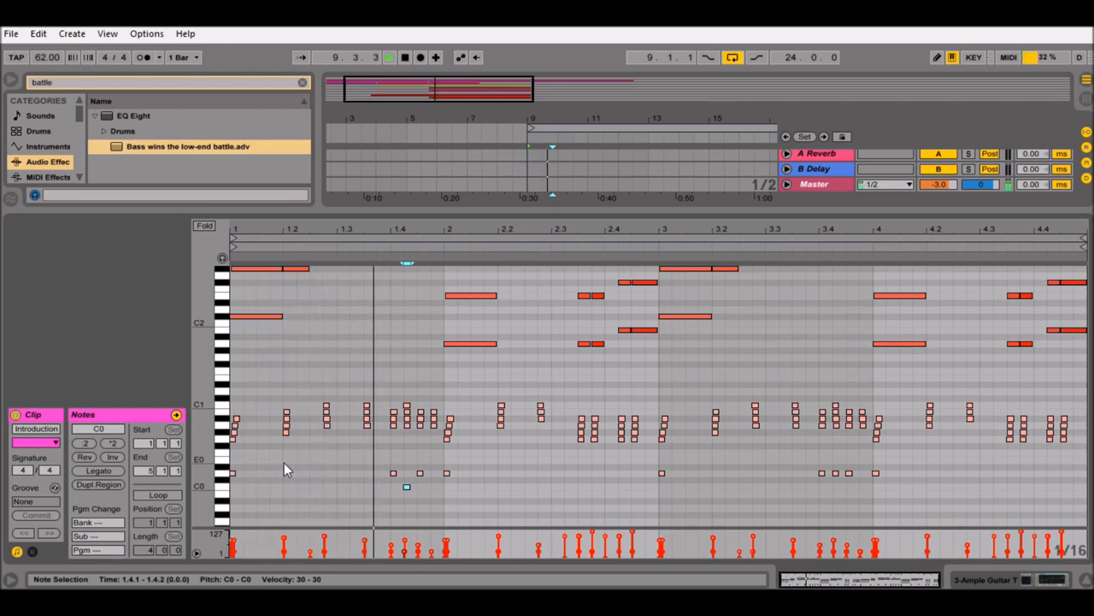
click(390, 59)
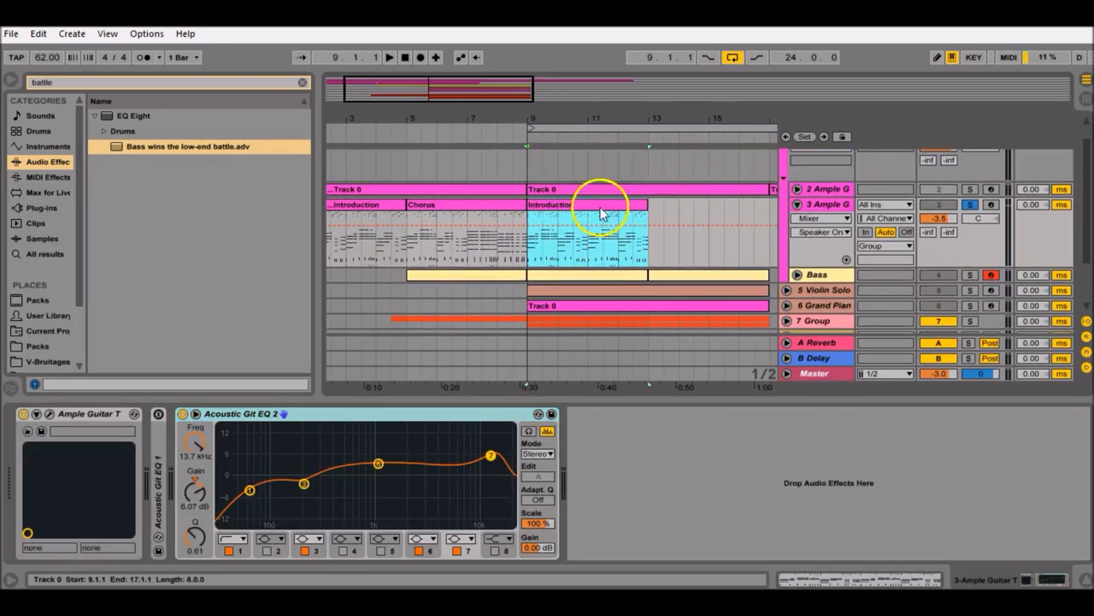
Select the copied Introduction and Chorus clips to build the Verse and Ending sequence.
click(646, 226)
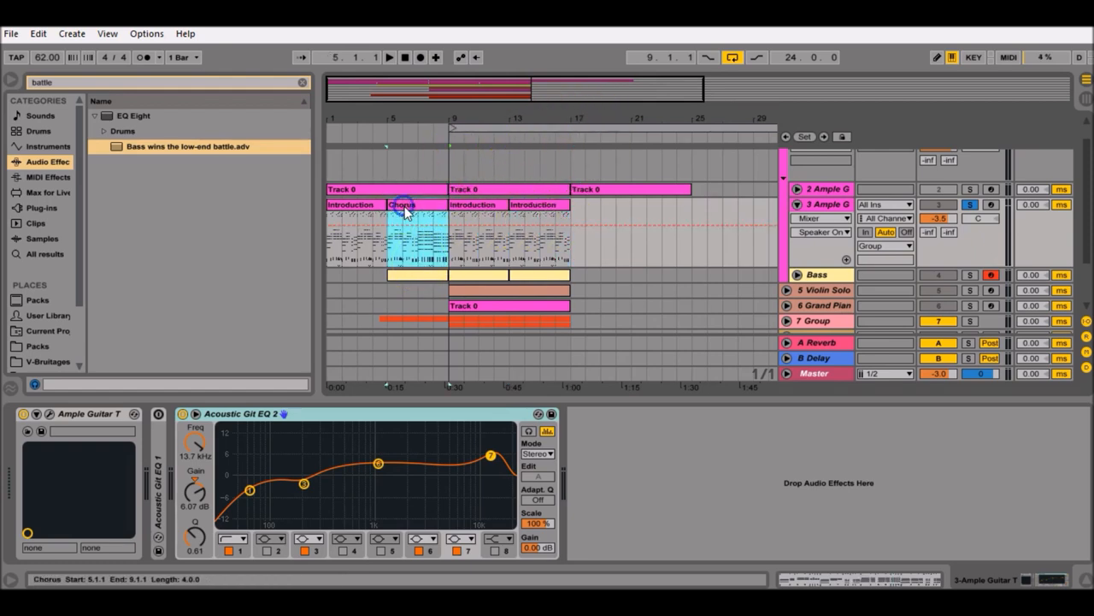
click(351, 205)
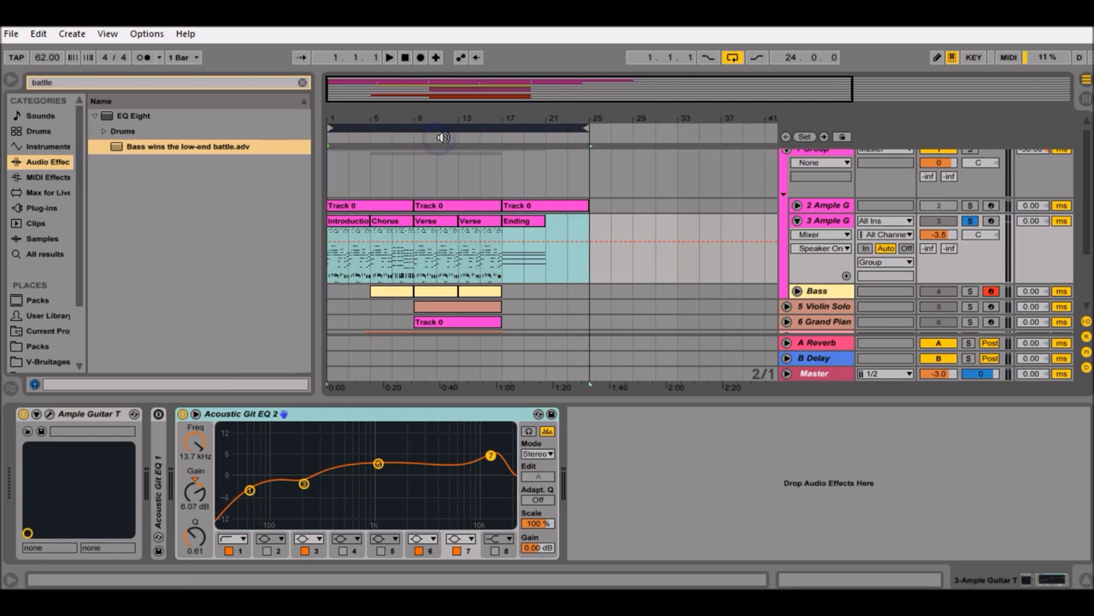
Set playback to start at bar 5 and show the Violin Solo track's Pizzicato instrument.
click(486, 231)
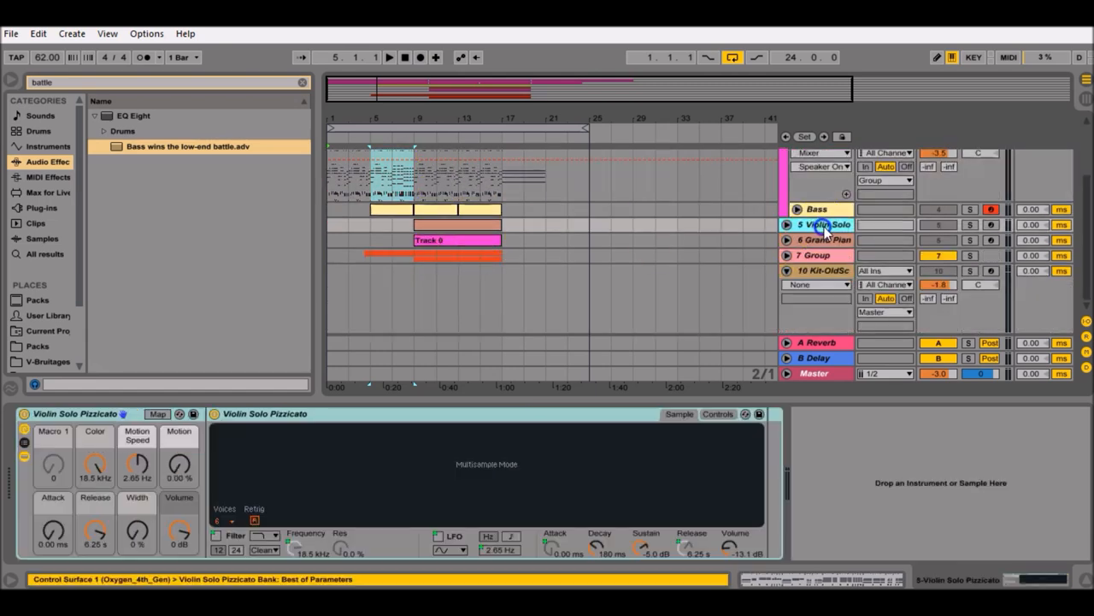
click(824, 240)
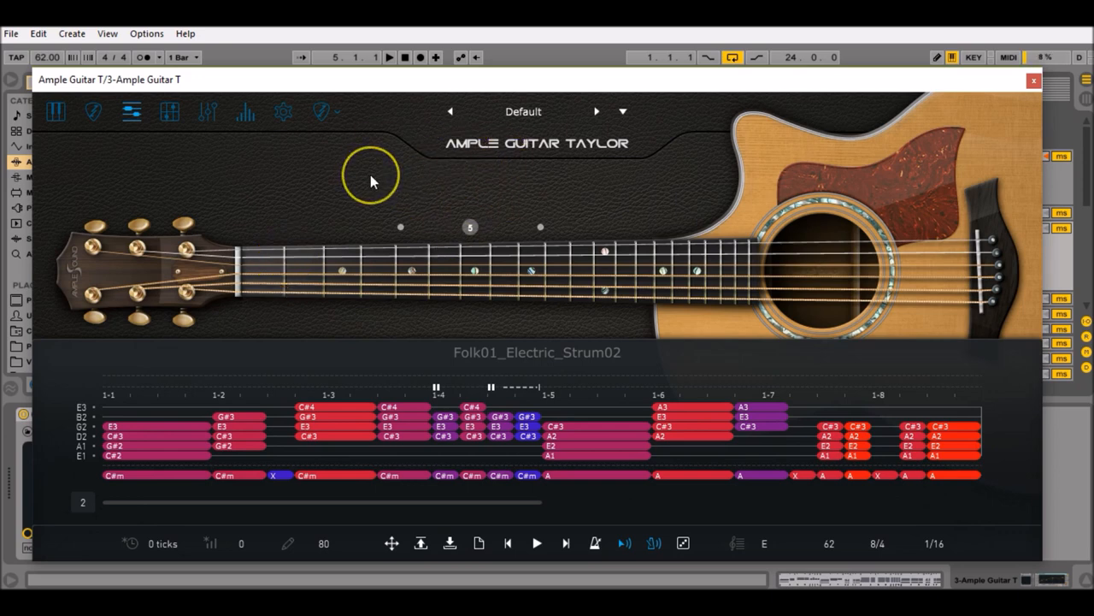
mouse_move(373, 181)
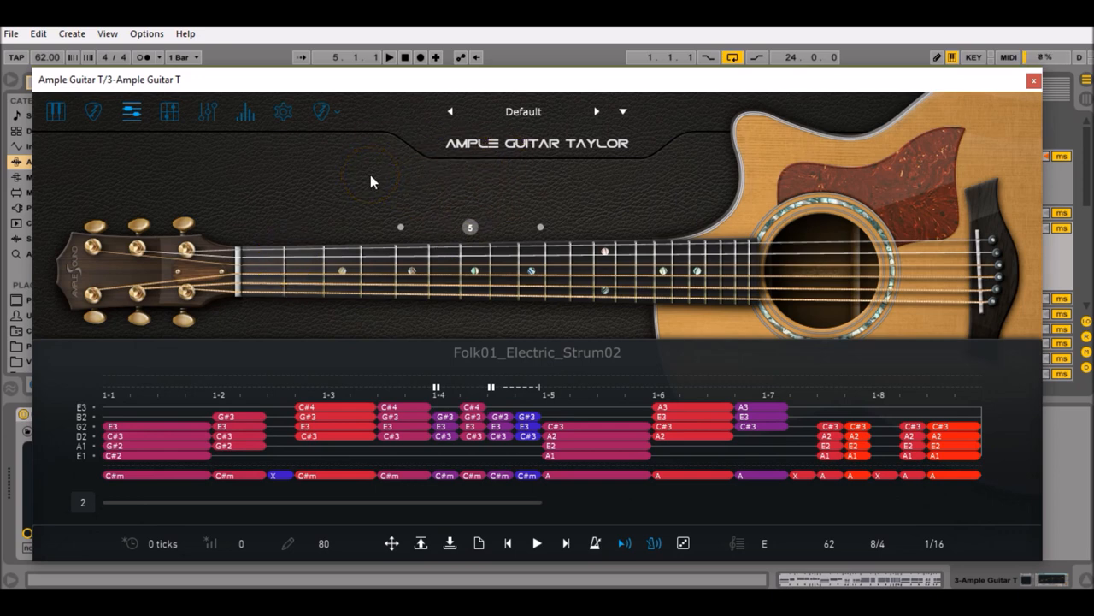
mouse_move(349, 188)
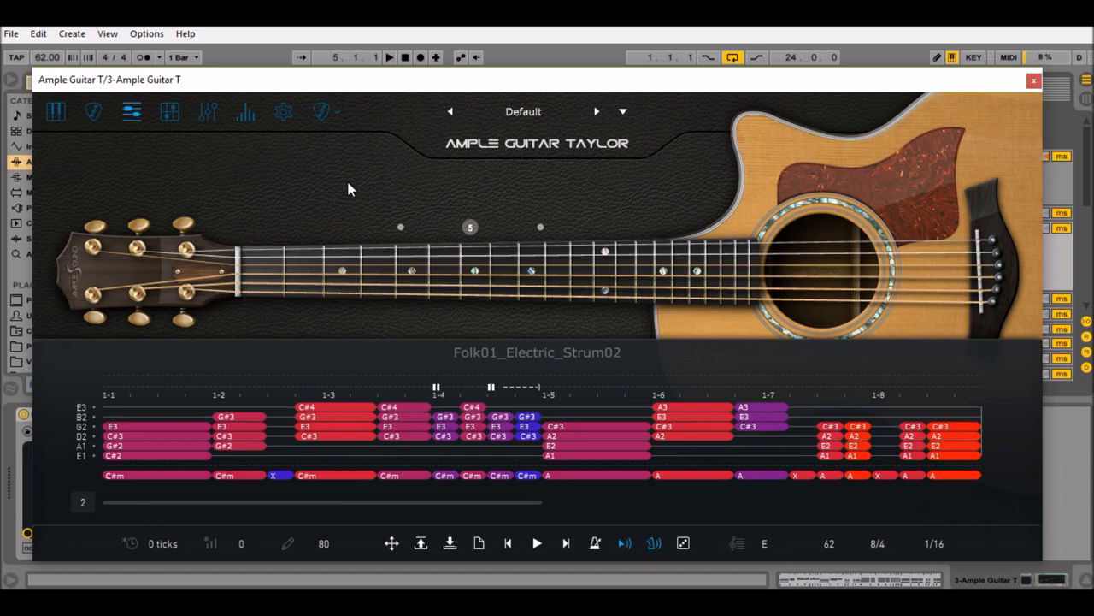